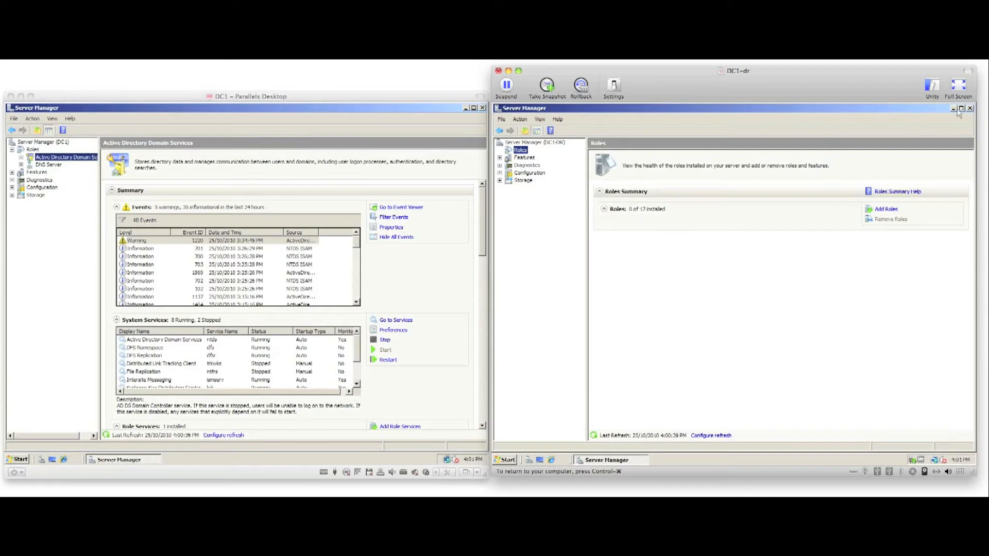
Close Server Manager and launch Full Server Failover Manager on DC1-dr
{"action": "left_click", "coordinate": [957, 108]}
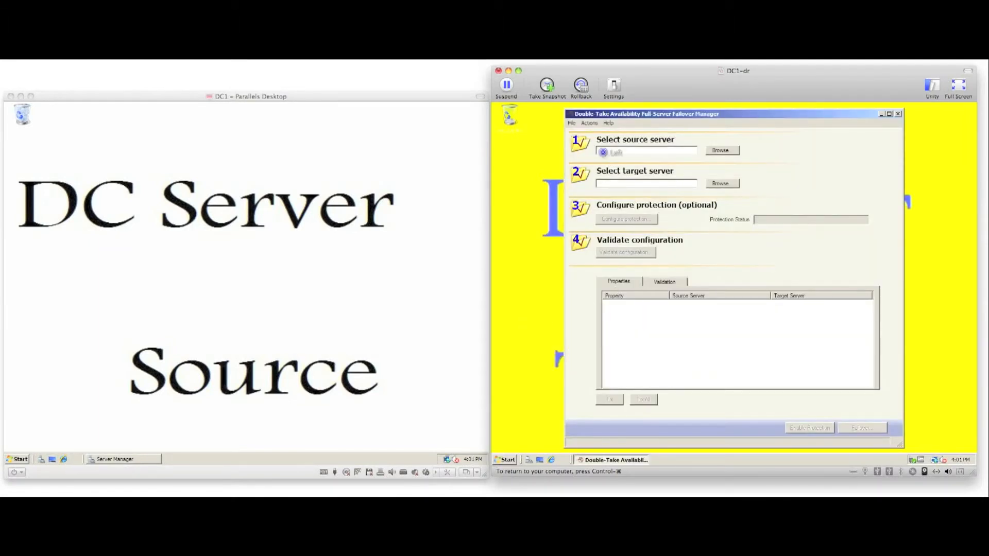
Log in to source server dc1 as dc\administrator
{"action": "left_click", "coordinate": [722, 150]}
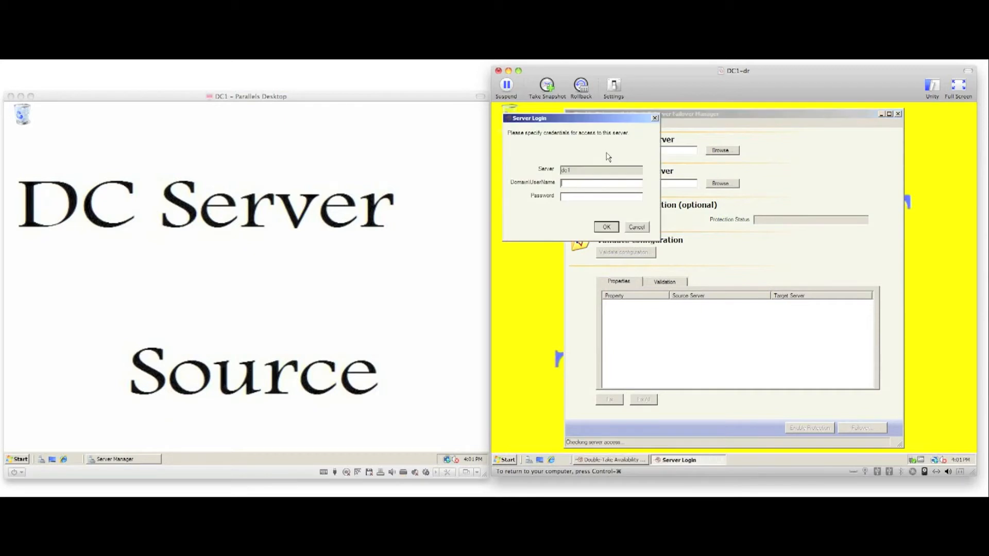
{"action": "type", "text": "dc\\a"}
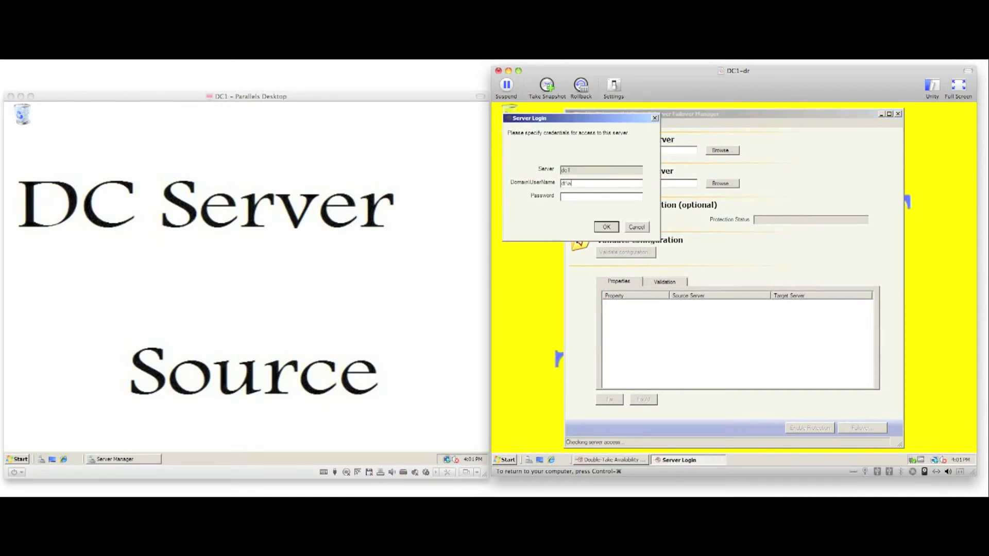
{"action": "type", "text": "administrator"}
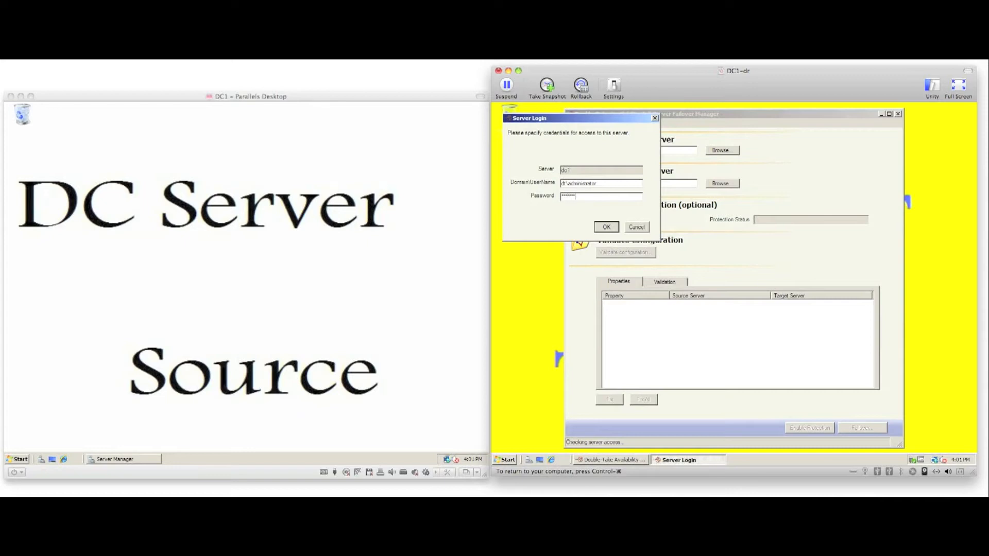
{"action": "left_click", "coordinate": [606, 227]}
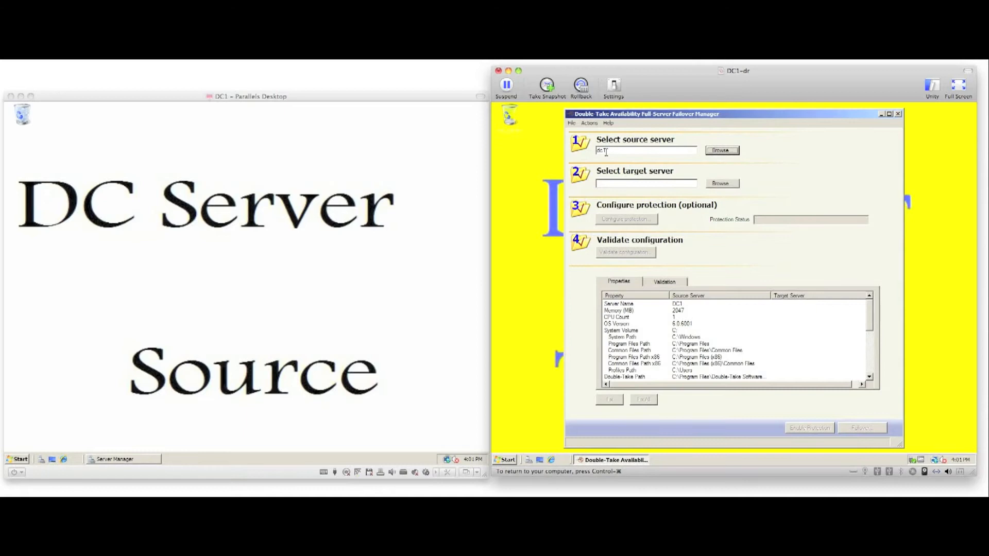
Enter dc1 as the target server name and open Configure protection
{"action": "left_click", "coordinate": [646, 183]}
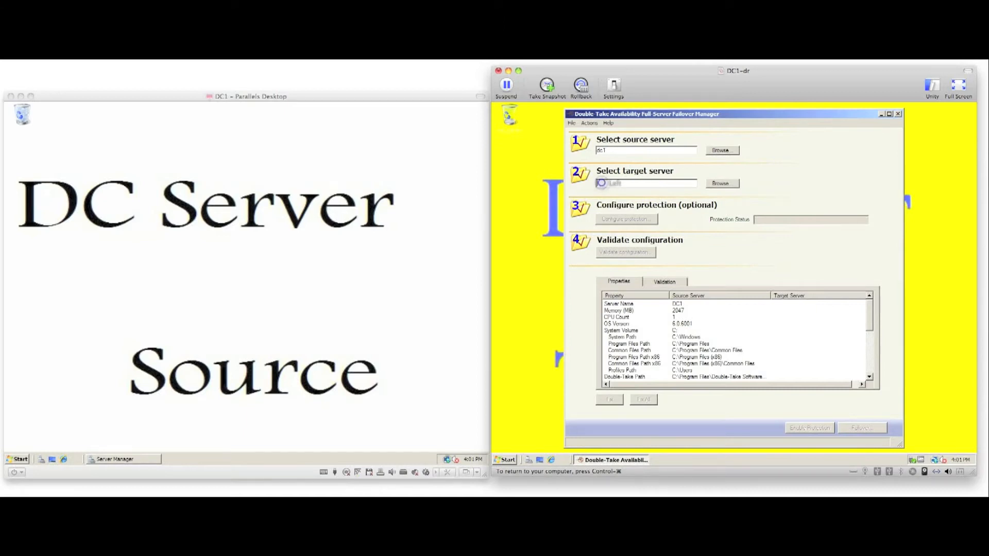
{"action": "type", "text": "dc1-dr"}
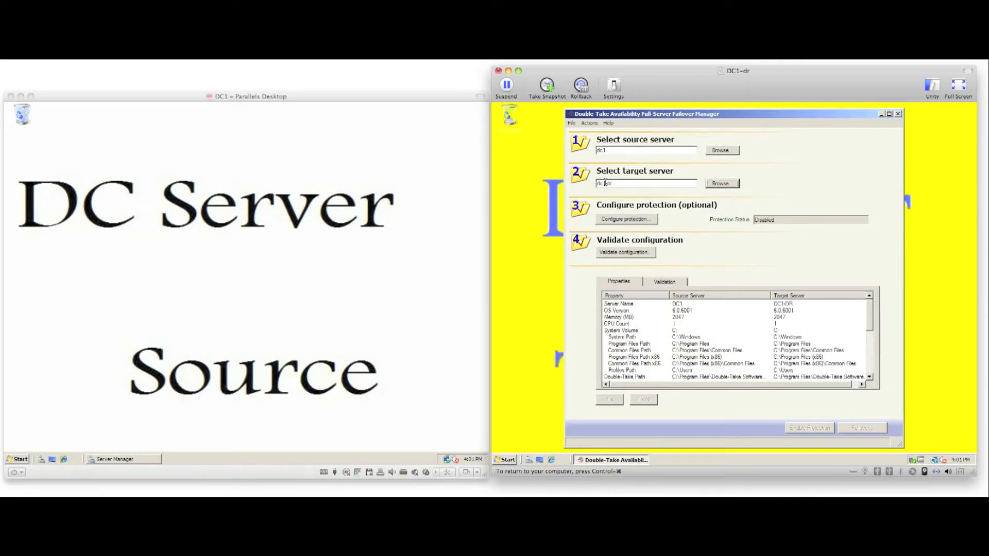
{"action": "left_click", "coordinate": [626, 219]}
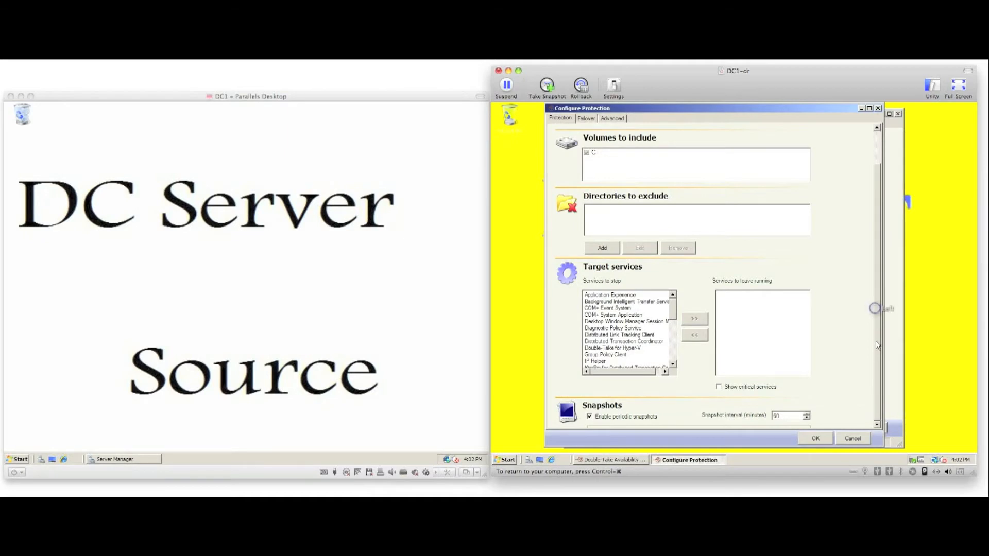
Review volume C, target services and snapshots, then view the failover settings
{"action": "left_click", "coordinate": [602, 413]}
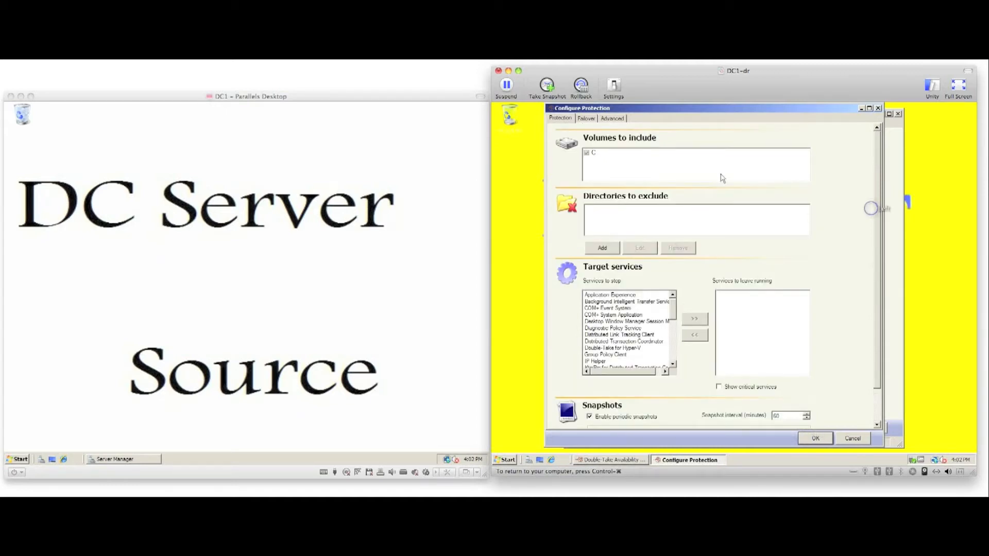
{"action": "left_click", "coordinate": [587, 118]}
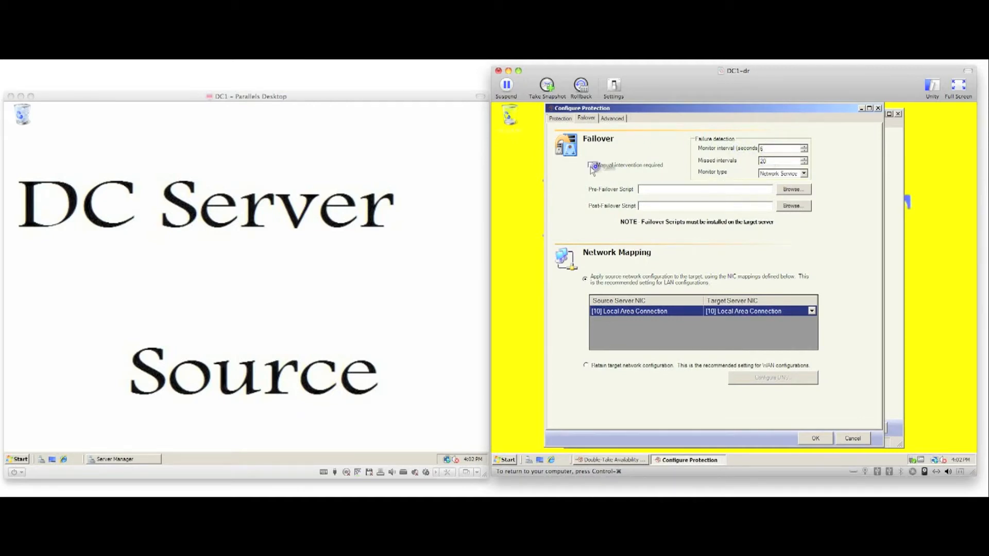
Require manual intervention for failover and retain the target network configuration
{"action": "left_click", "coordinate": [591, 166]}
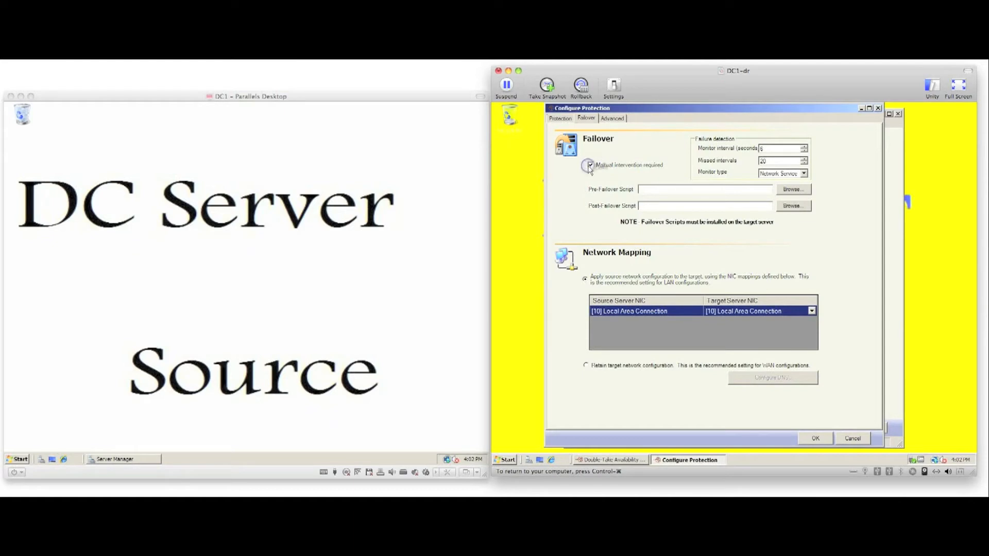
{"action": "left_click", "coordinate": [590, 165]}
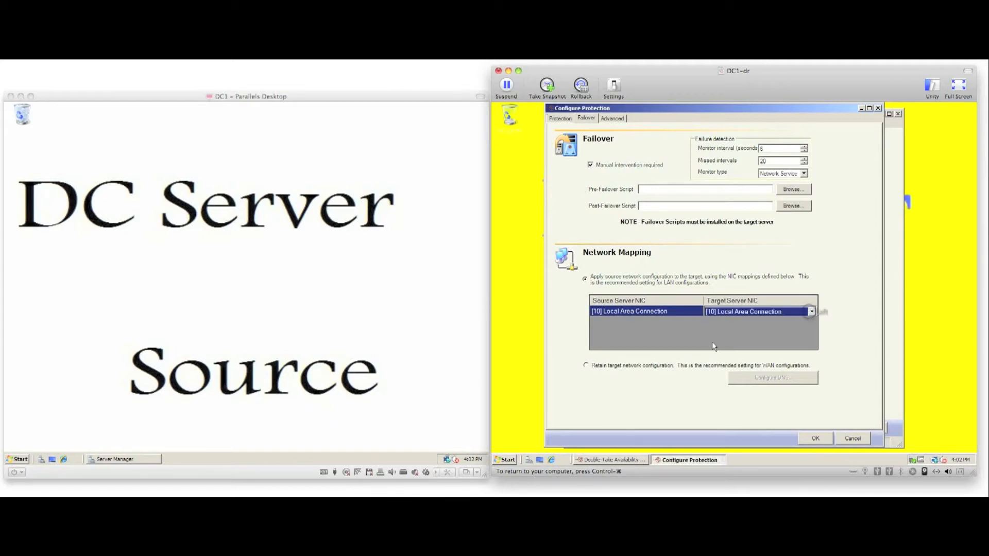
{"action": "left_click", "coordinate": [584, 365]}
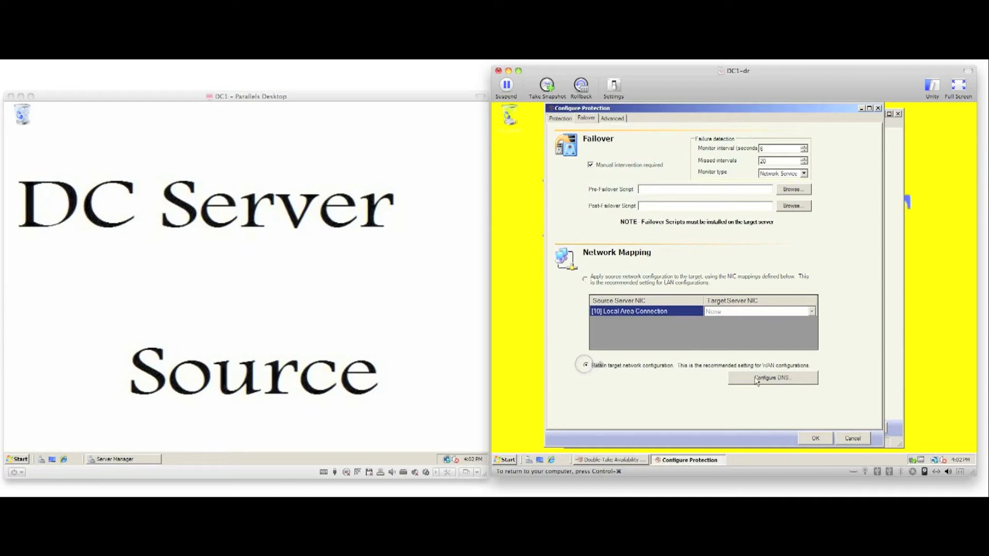
{"action": "left_click", "coordinate": [773, 378]}
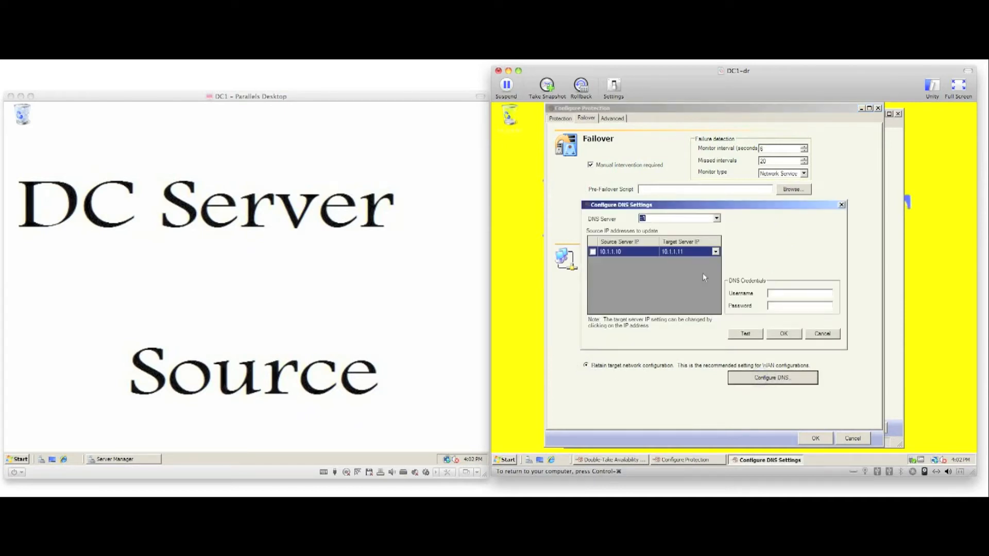
Enable DNS updates for 10.1.1.10 with dt\admin credentials and save
{"action": "left_click", "coordinate": [593, 251]}
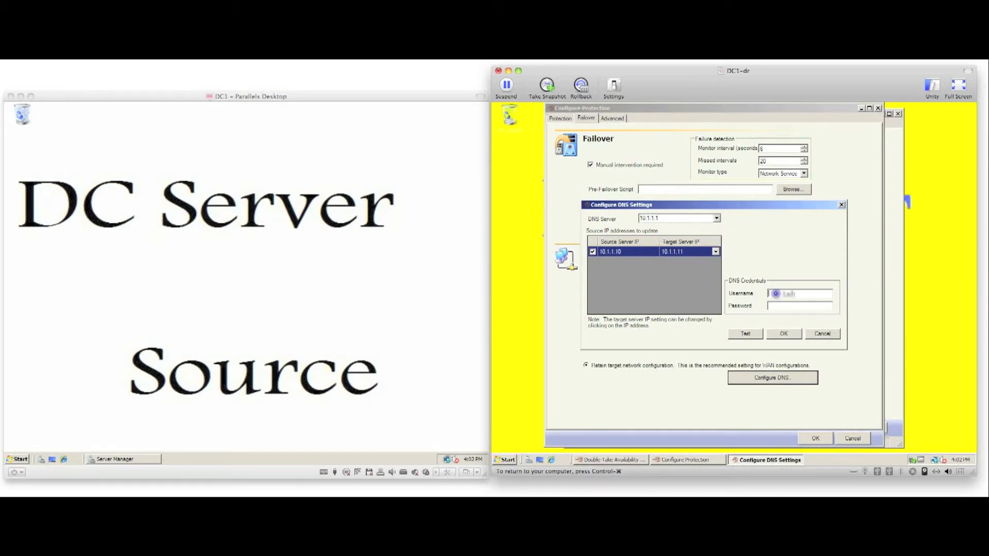
{"action": "type", "text": "dt\\administrator"}
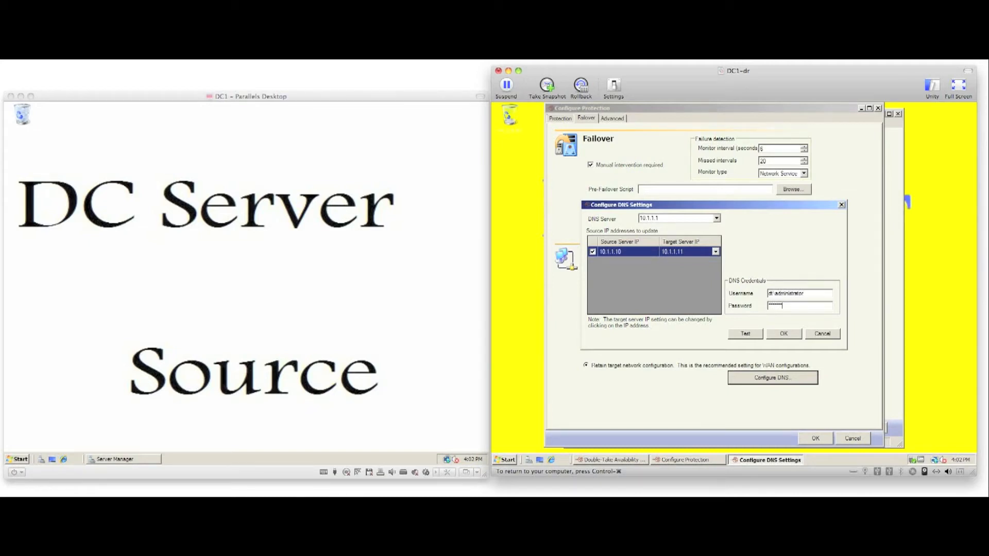
{"action": "left_click", "coordinate": [716, 218]}
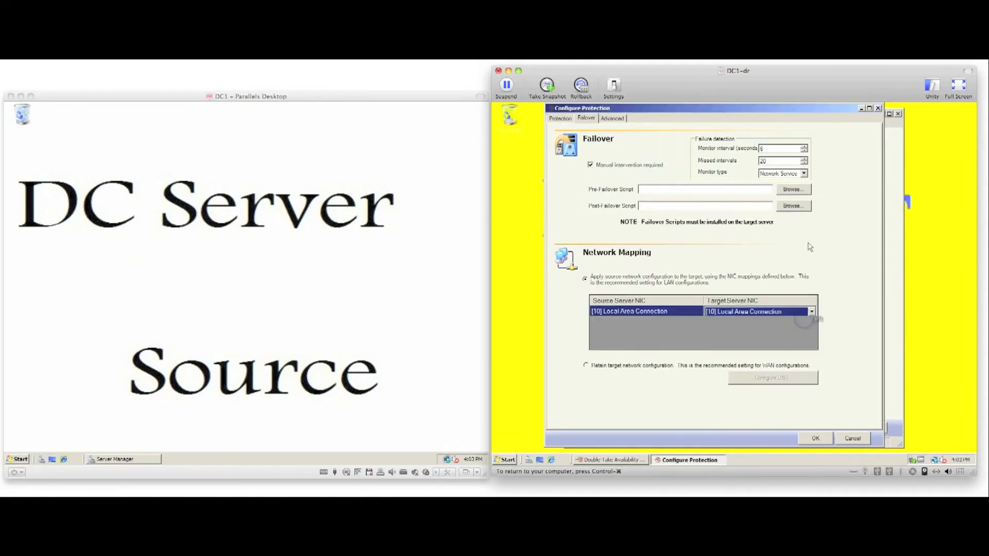
Keep the Default route, disable compression, and save the protection configuration
{"action": "left_click", "coordinate": [612, 118]}
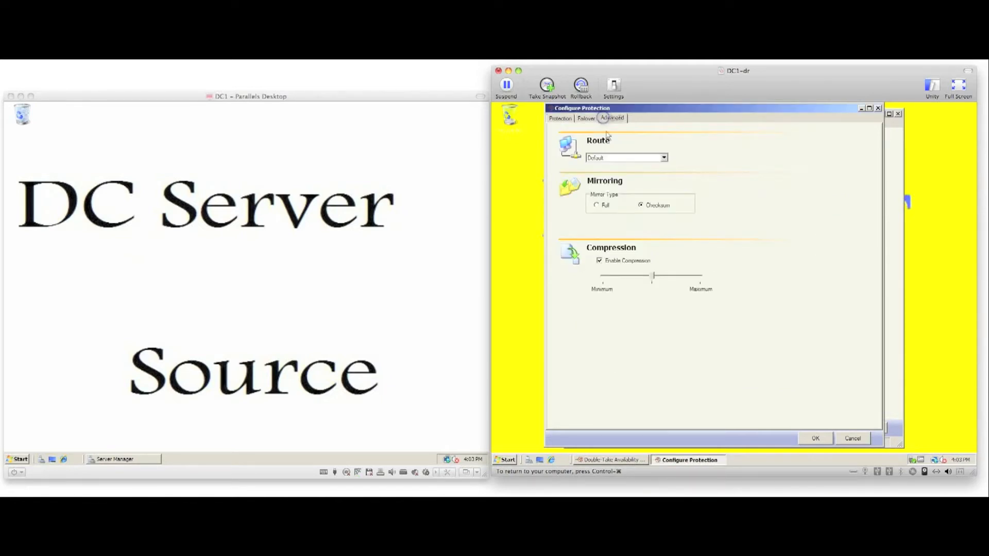
{"action": "left_click", "coordinate": [663, 158]}
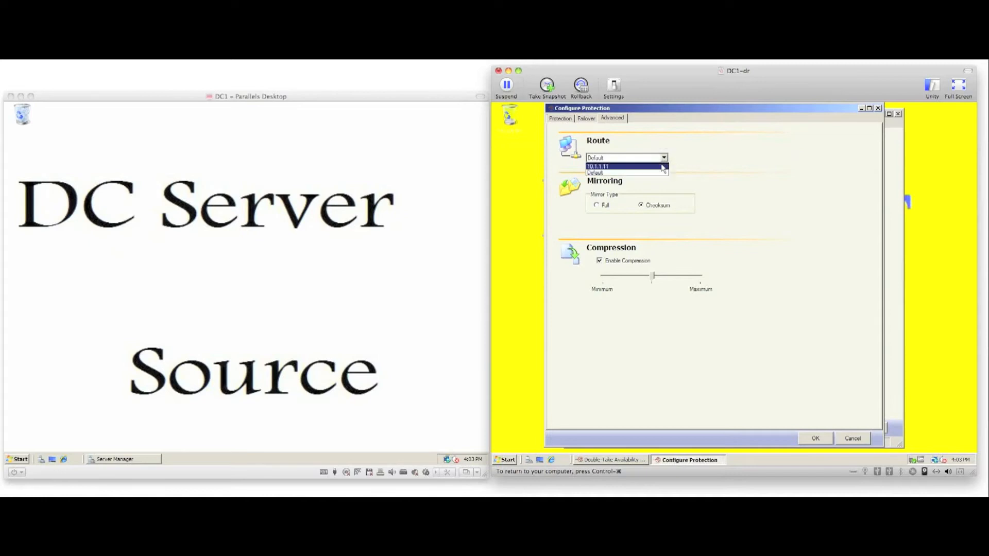
{"action": "left_click", "coordinate": [627, 173]}
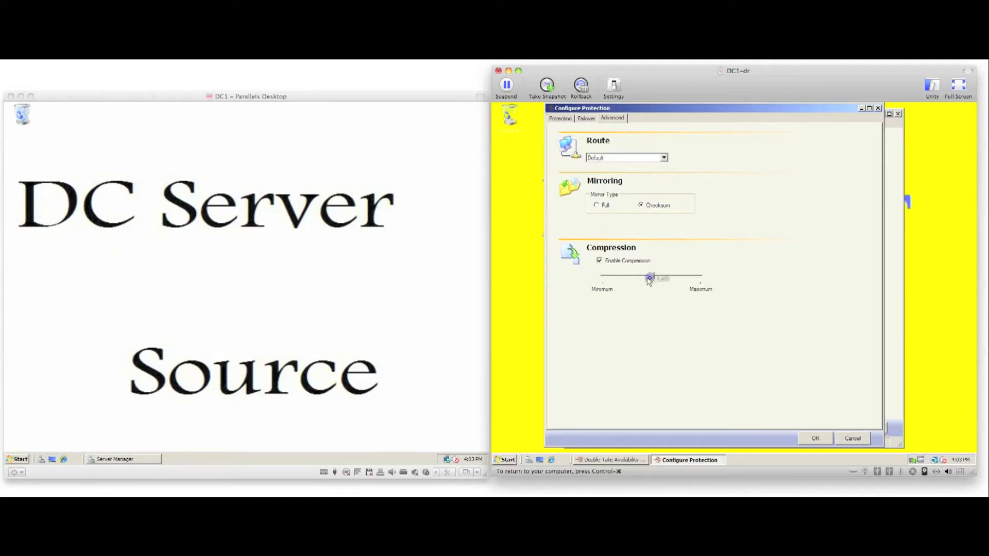
{"action": "left_click_drag", "start_coordinate": [650, 278], "coordinate": [640, 279]}
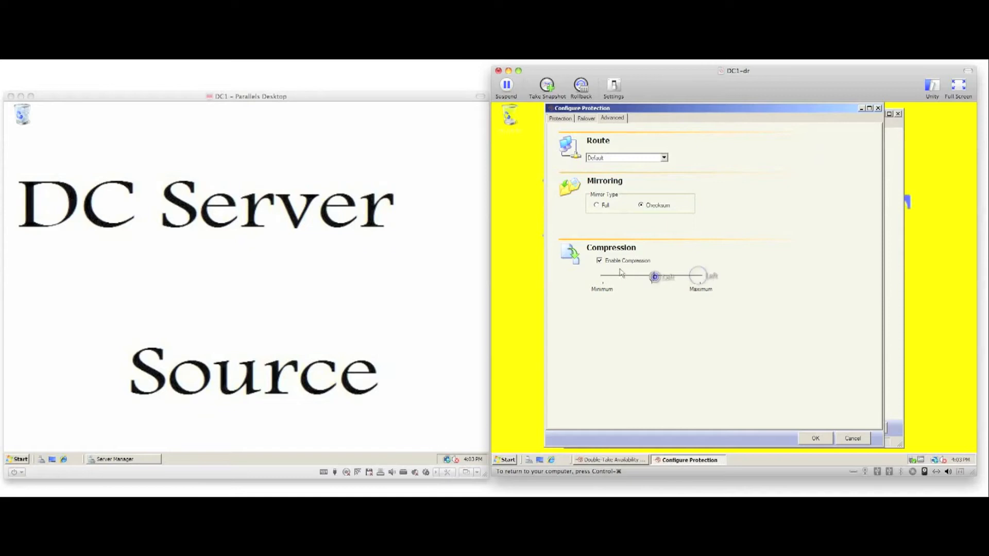
{"action": "left_click", "coordinate": [599, 261]}
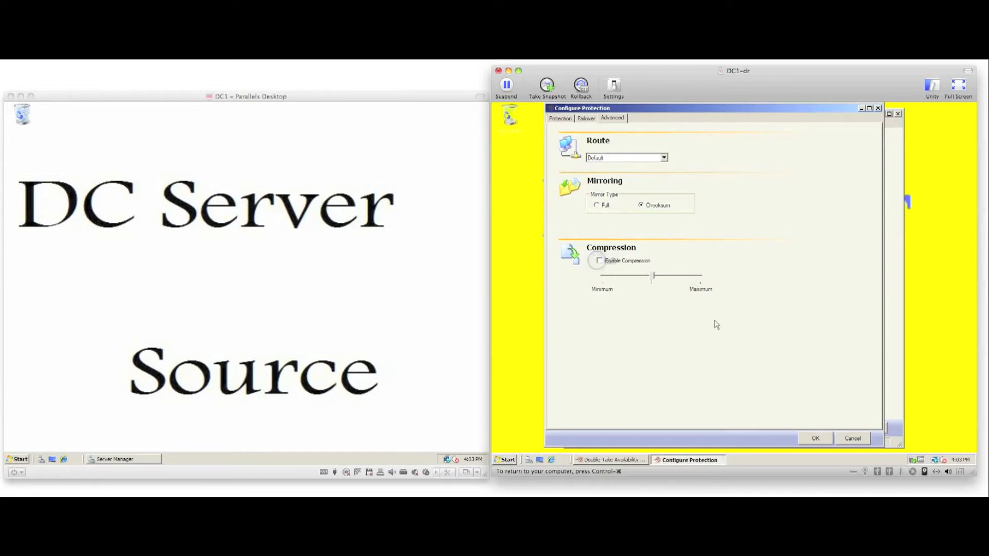
{"action": "left_click", "coordinate": [816, 438]}
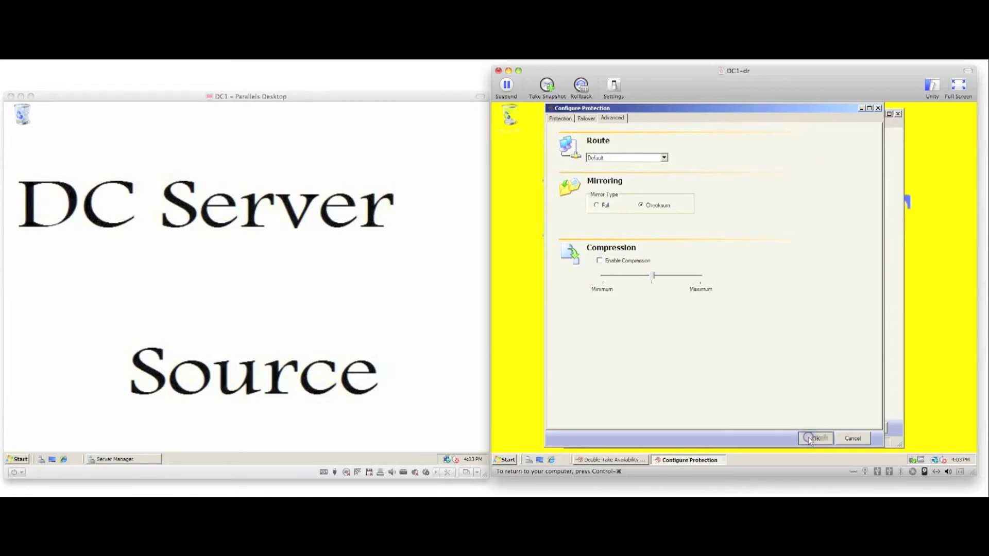
{"action": "left_click", "coordinate": [816, 438]}
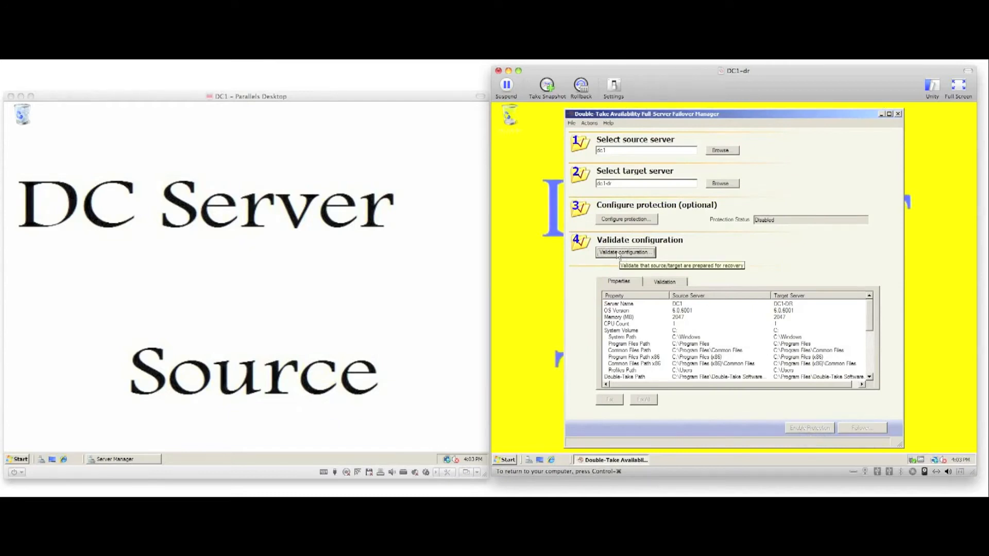
Validate the configuration and confirm the servers are configured correctly
{"action": "left_click", "coordinate": [624, 252]}
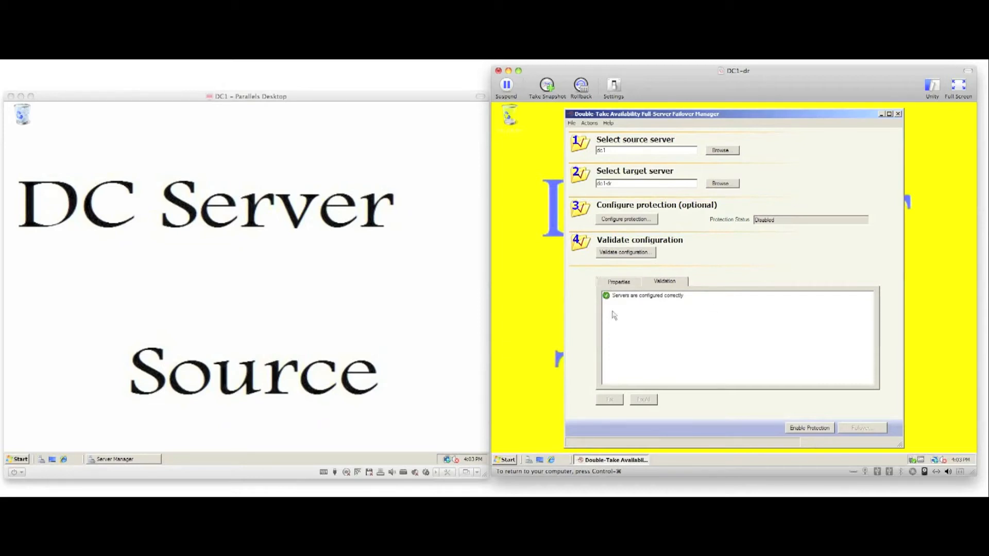
{"action": "mouse_move", "coordinate": [733, 353]}
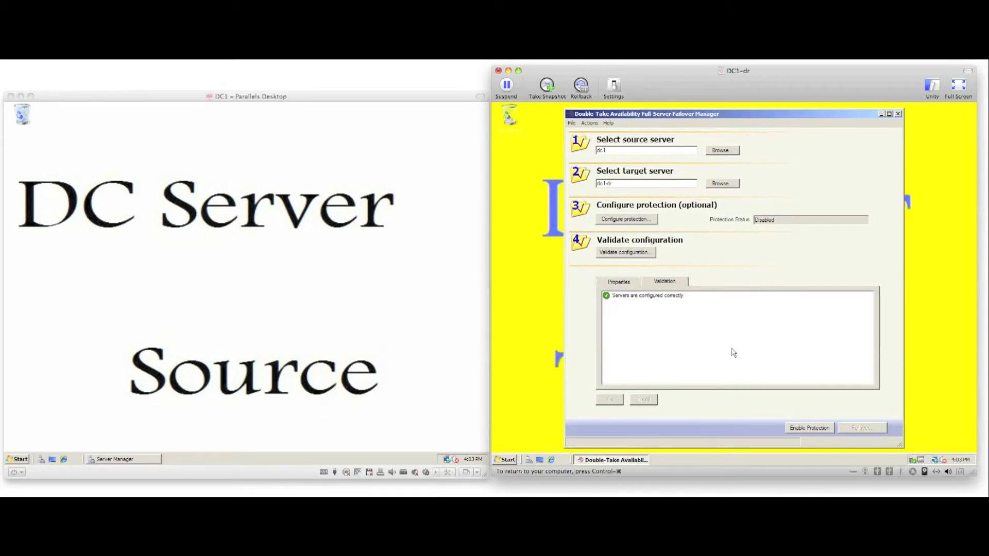
Enable protection for dc1 so status moves from Initializing to mirroring
{"action": "left_click", "coordinate": [808, 428]}
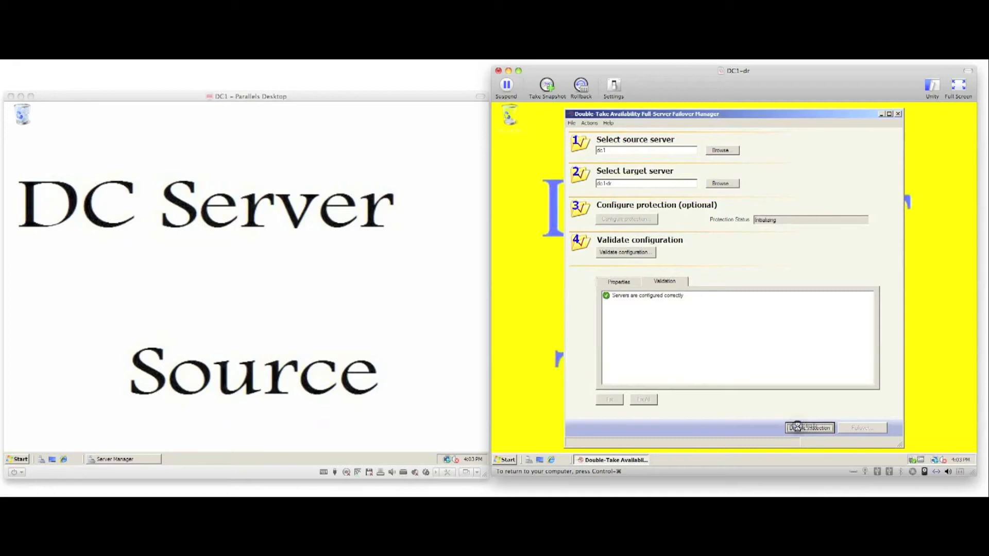
{"action": "left_click", "coordinate": [808, 428]}
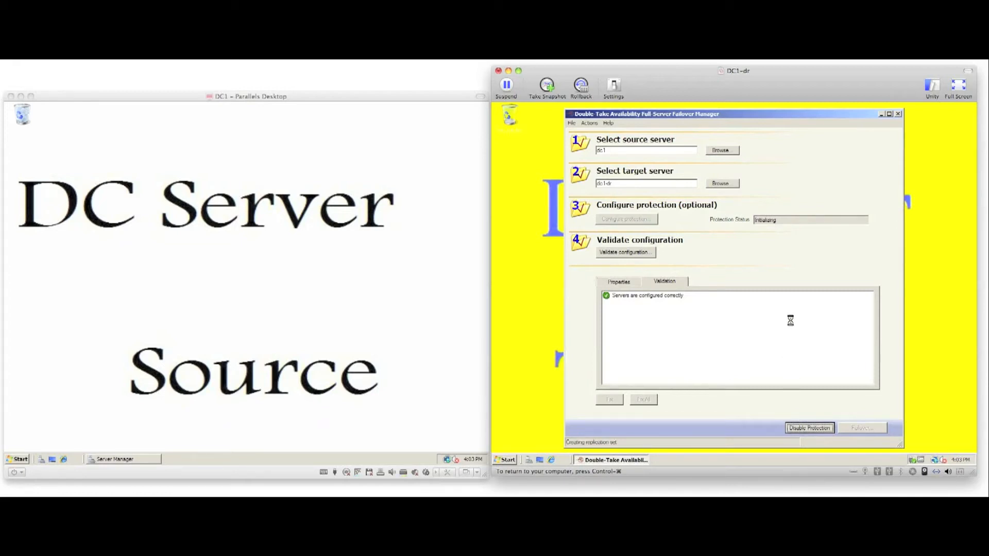
{"action": "mouse_move", "coordinate": [794, 224]}
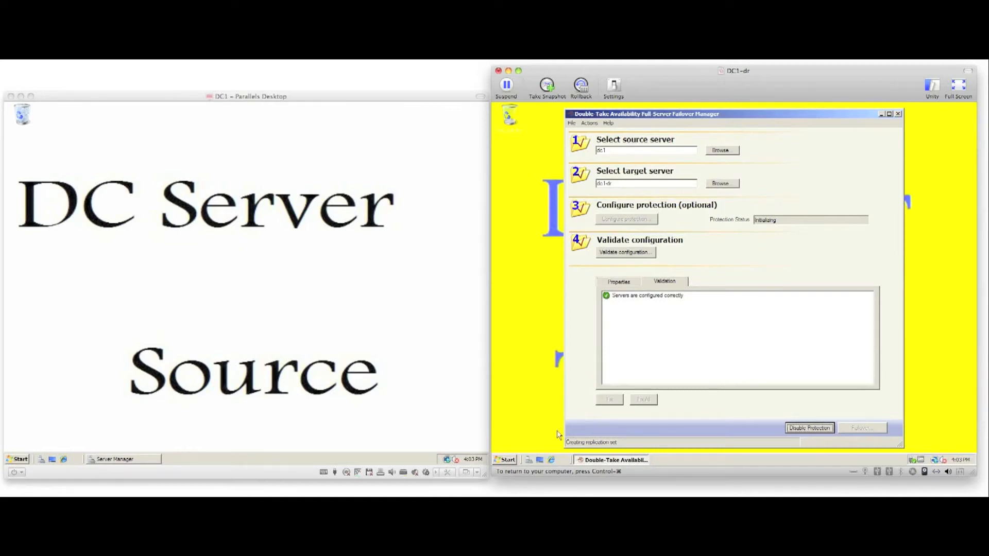
{"action": "mouse_move", "coordinate": [633, 443]}
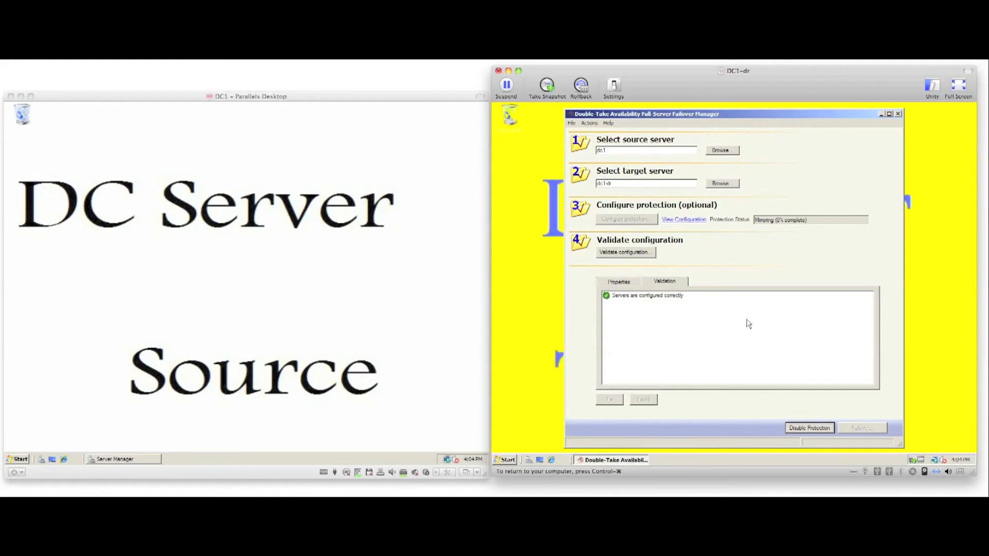
{"action": "mouse_move", "coordinate": [760, 230]}
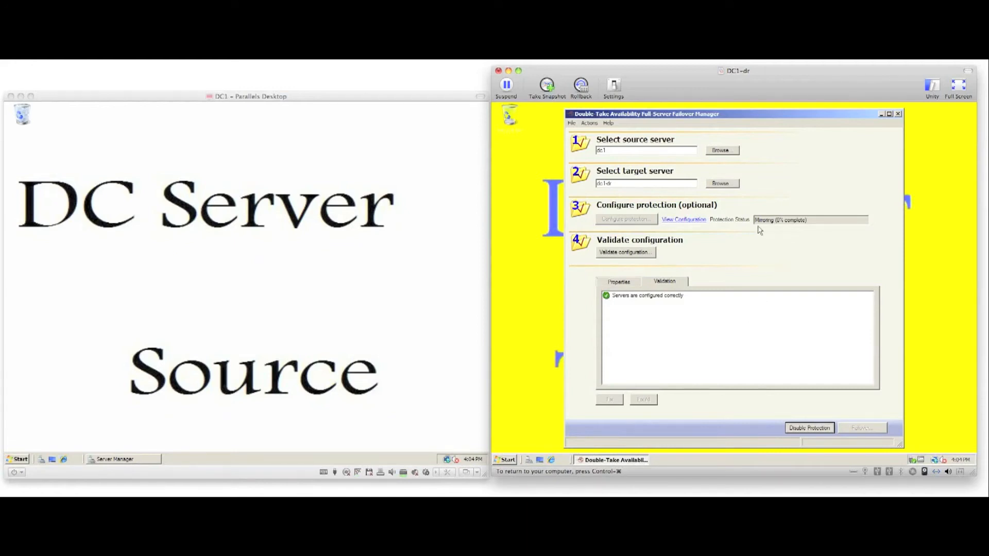
Create a 'Demo of Replication' folder on the source's C: drive
{"action": "left_click", "coordinate": [18, 459]}
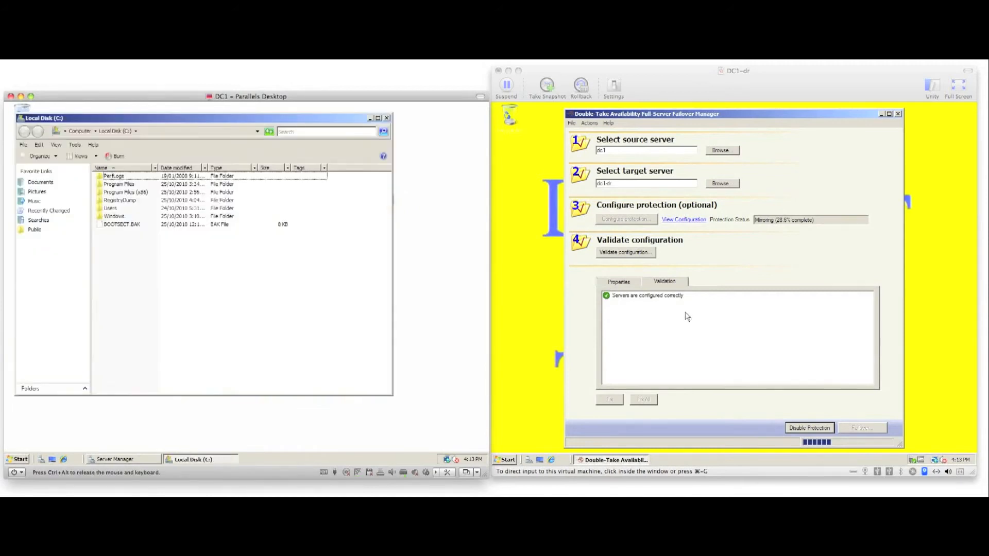
{"action": "left_click", "coordinate": [506, 460]}
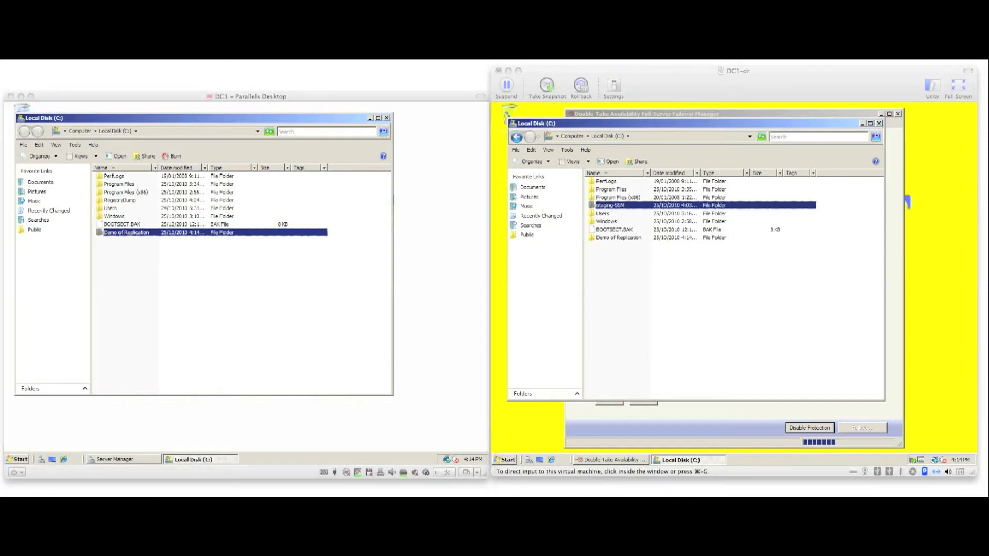
Create a rich text document named 'My Critical Data' inside the Demo of Replication folder
{"action": "double_click", "coordinate": [126, 233]}
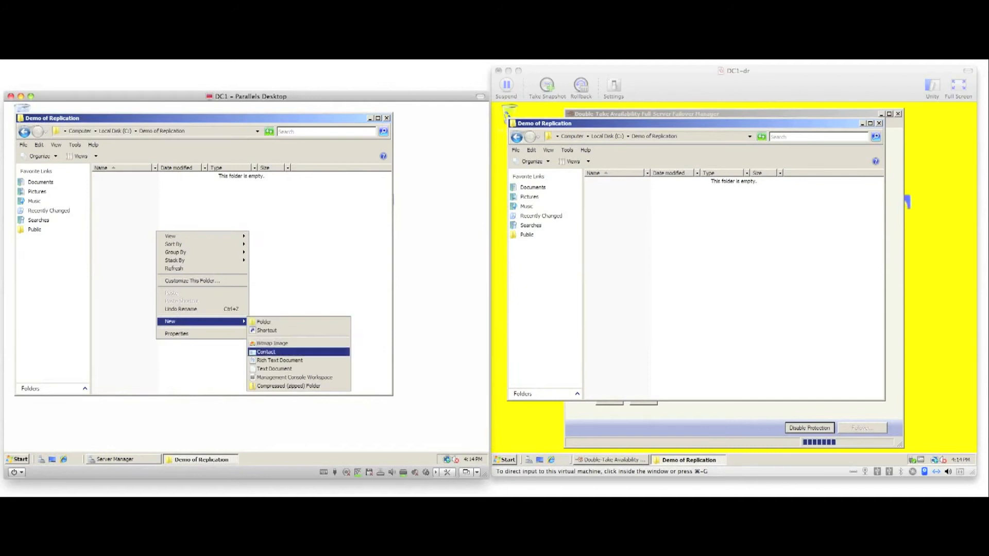
{"action": "left_click", "coordinate": [279, 360]}
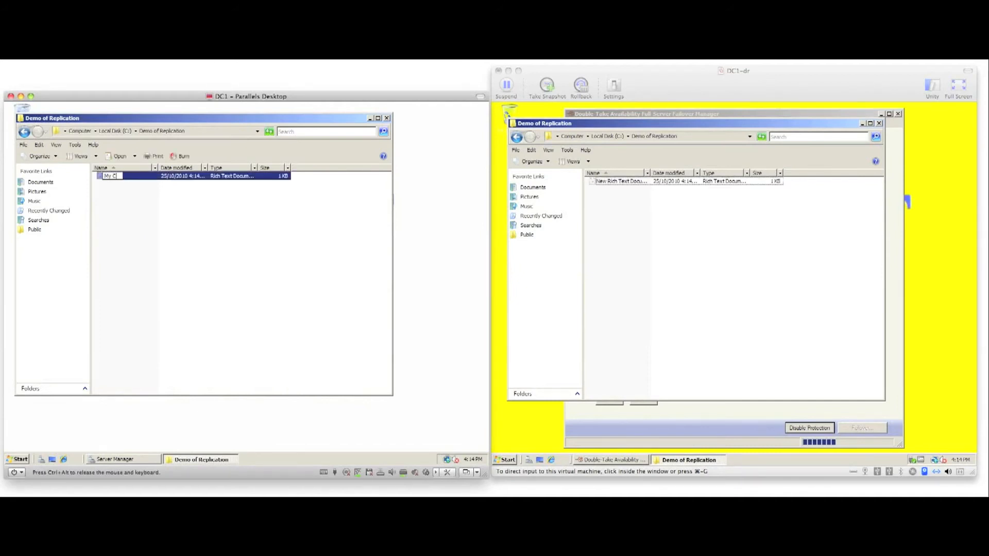
{"action": "type", "text": "My Critical Data"}
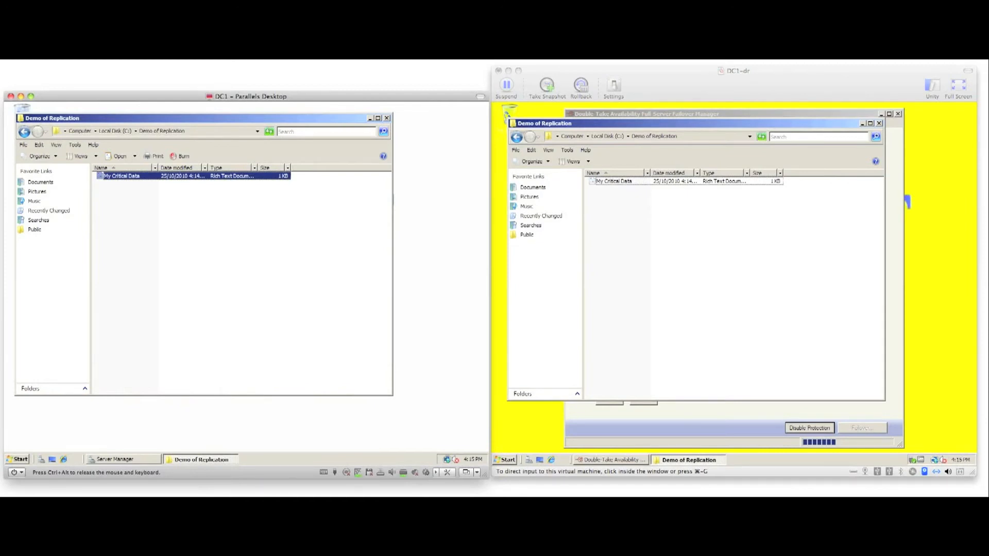
{"action": "right_click", "coordinate": [118, 177]}
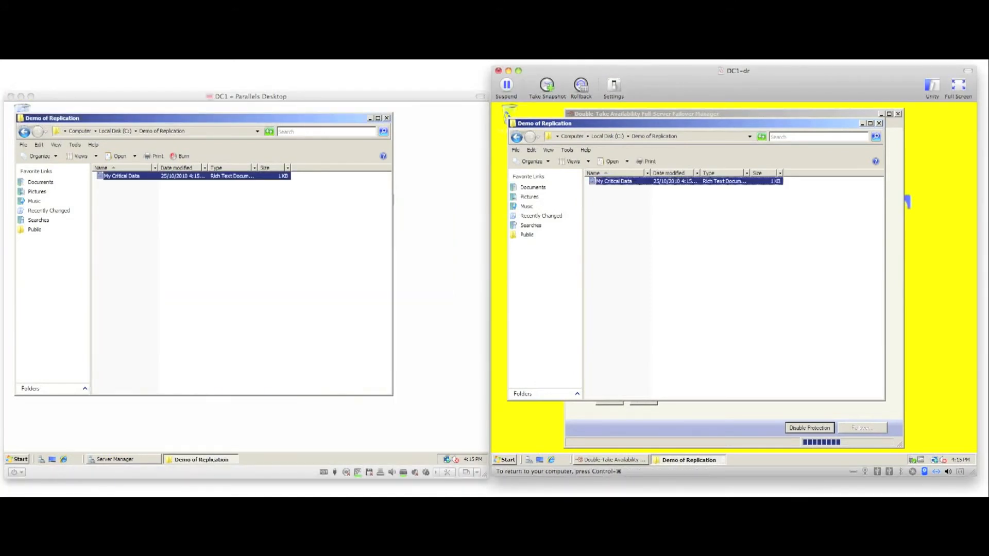
View My Critical Data's replicated text in WordPad on DC1-DR, then use Demo of Replication's menu on DC1
{"action": "double_click", "coordinate": [613, 182]}
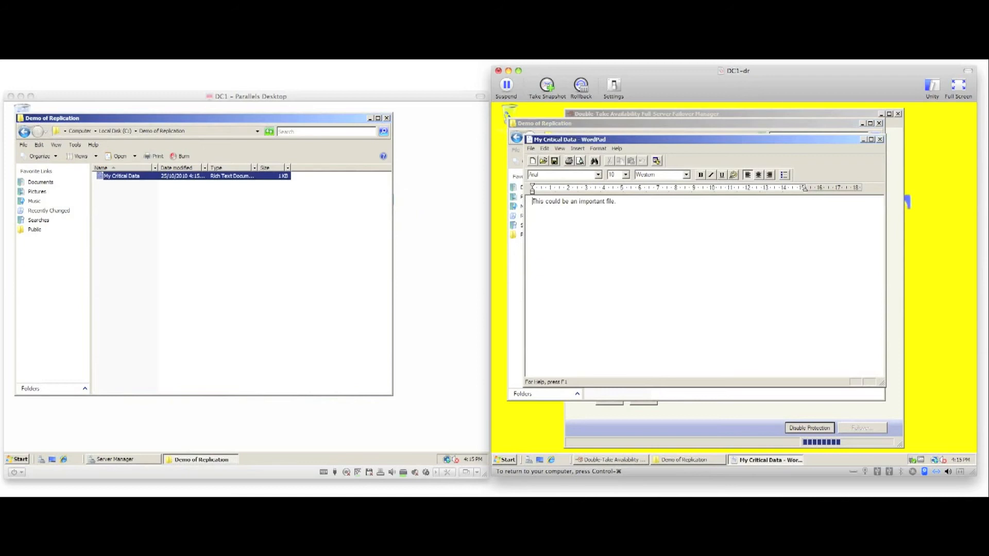
{"action": "triple_click", "coordinate": [573, 201]}
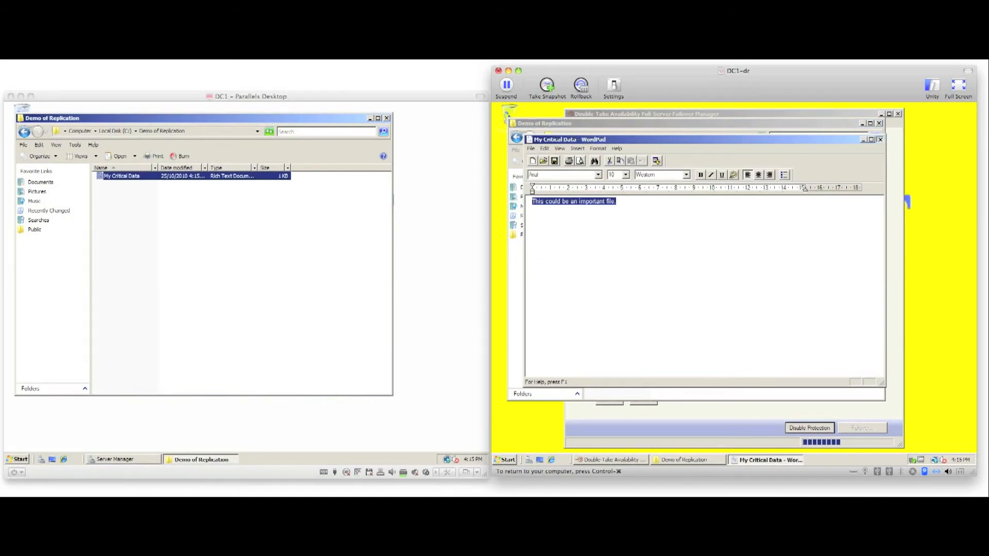
{"action": "left_click", "coordinate": [883, 140]}
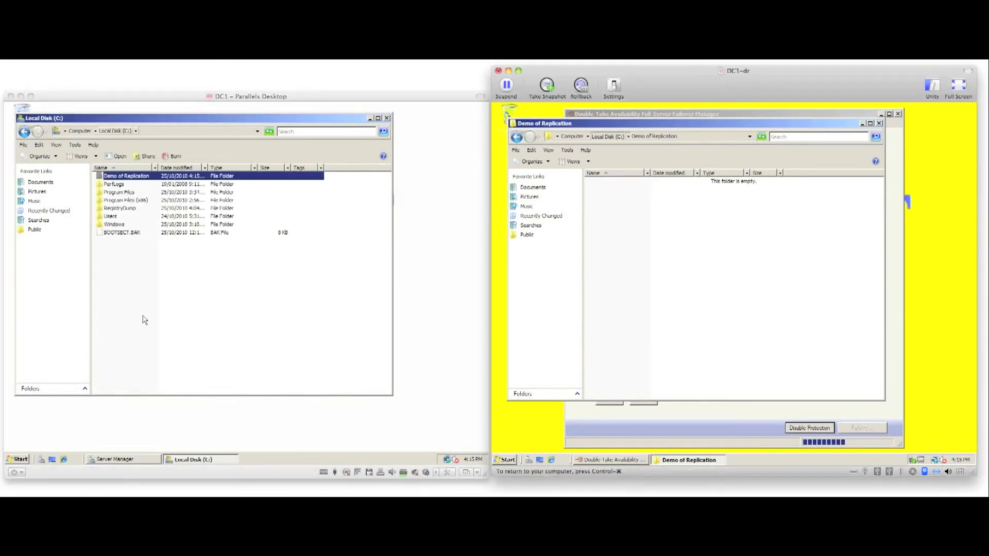
{"action": "right_click", "coordinate": [126, 175]}
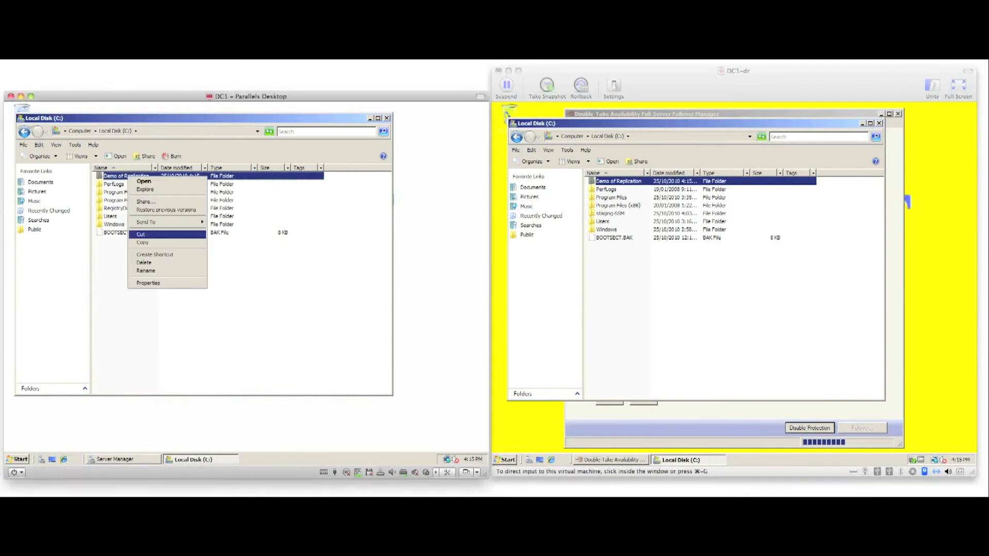
{"action": "left_click", "coordinate": [143, 234]}
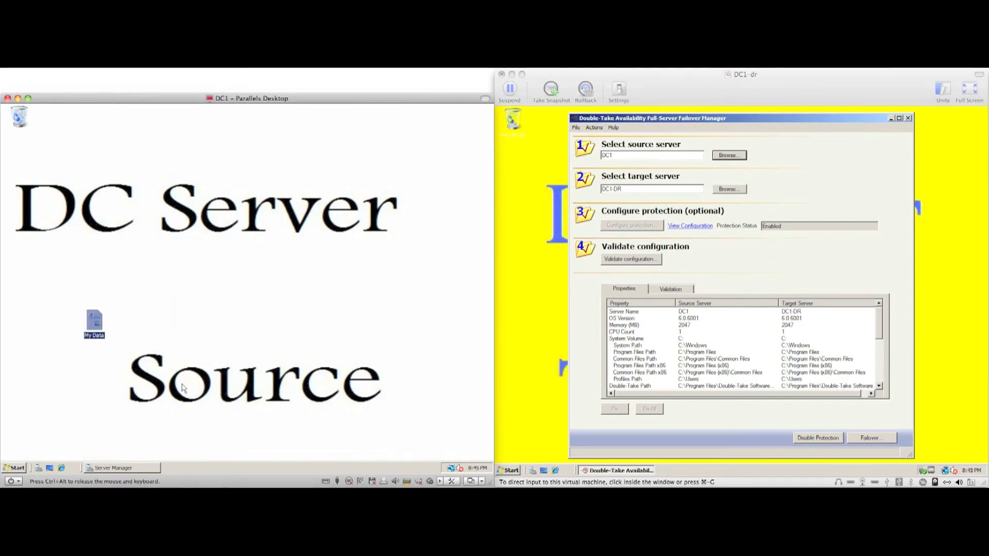
Run regedit and add key 'My Key' with a DWORD (32-bit) value under HKLM\SOFTWARE\NSI Software
{"action": "left_click", "coordinate": [17, 468]}
{"action": "type", "text": "reg"}
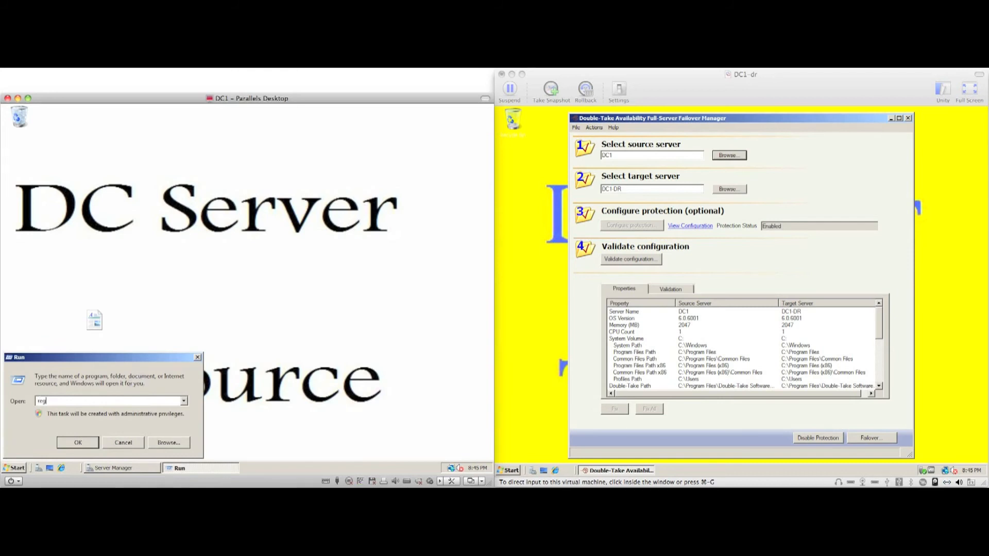
{"action": "left_click", "coordinate": [77, 442]}
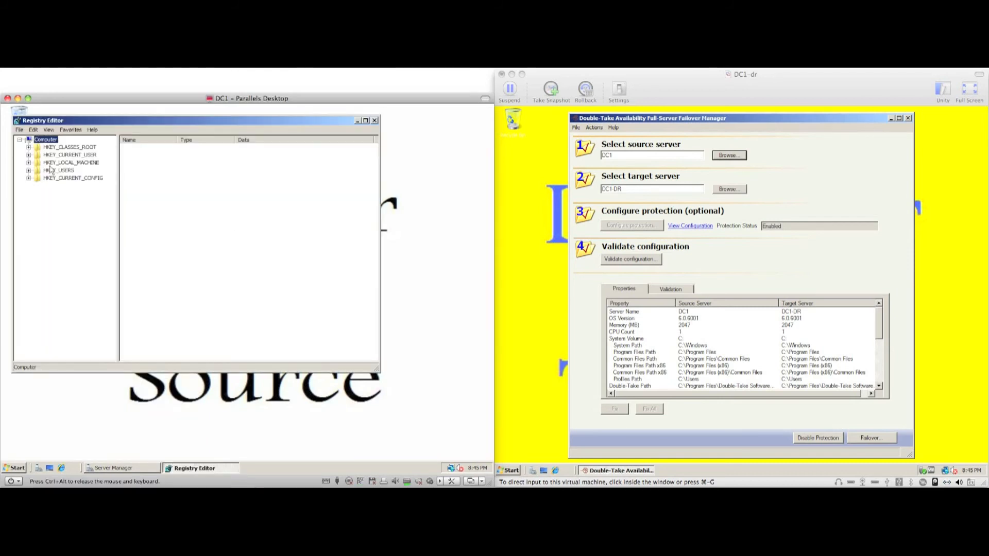
{"action": "left_click", "coordinate": [29, 162]}
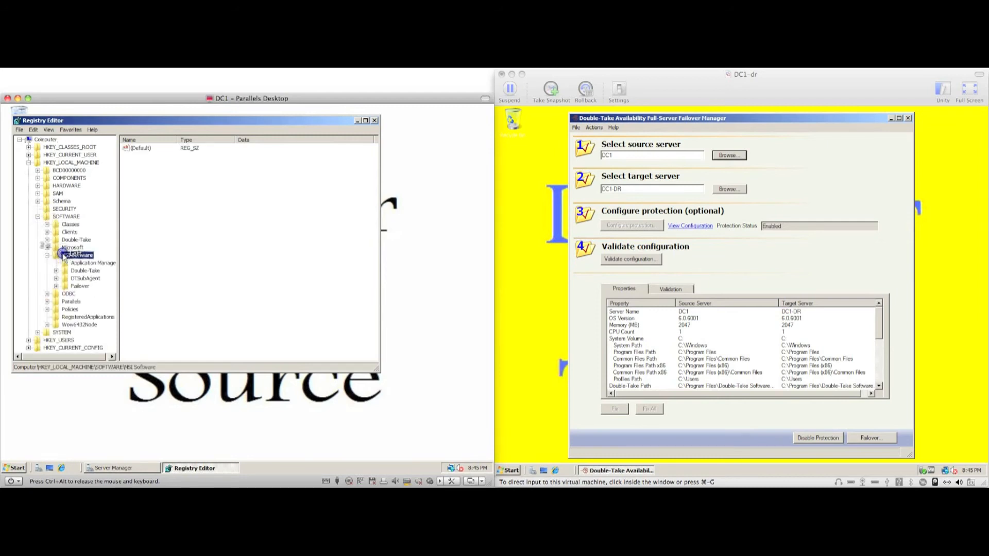
{"action": "right_click", "coordinate": [75, 254]}
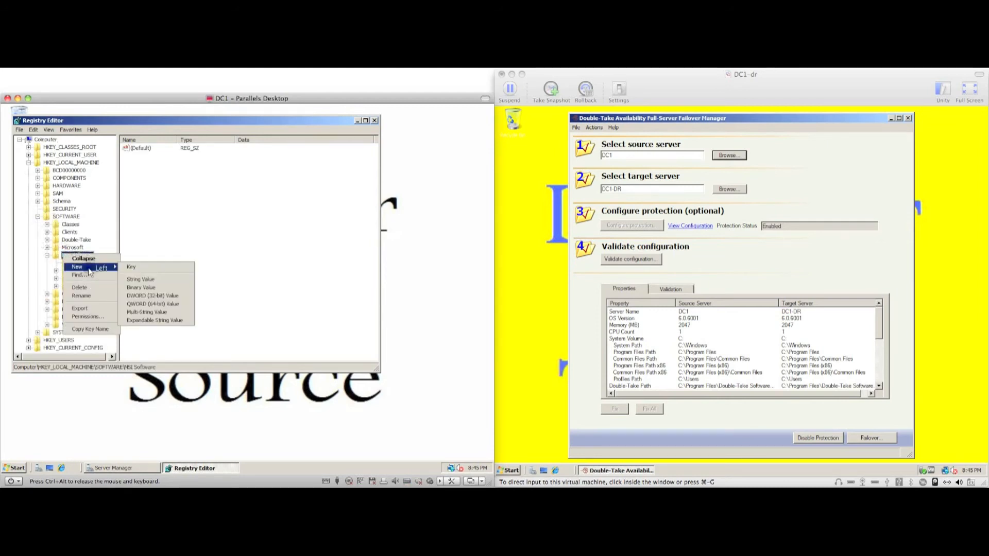
{"action": "left_click", "coordinate": [132, 267]}
{"action": "type", "text": "My Key"}
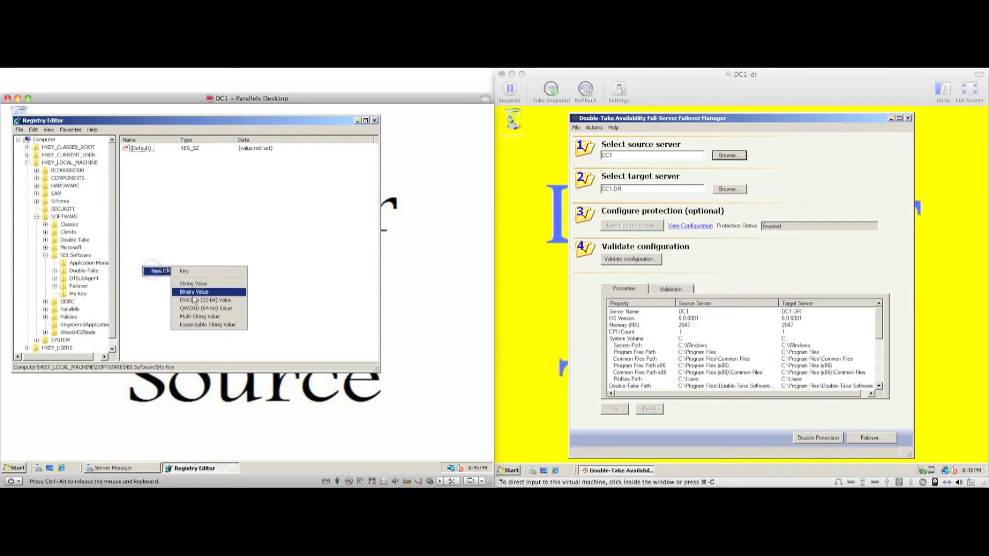
{"action": "left_click", "coordinate": [205, 300]}
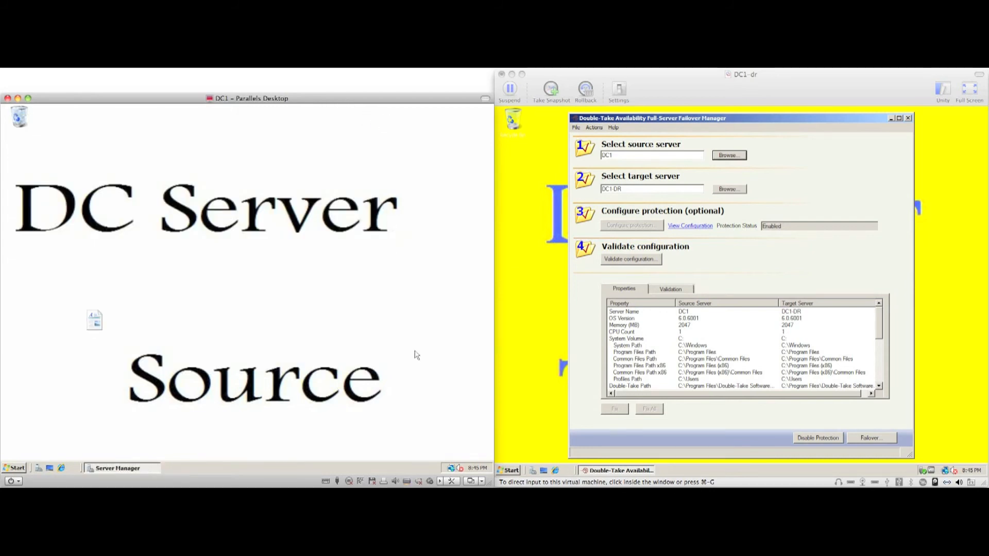
Disable the source's Local Area Connection through the Network and Sharing Center
{"action": "left_click", "coordinate": [451, 467]}
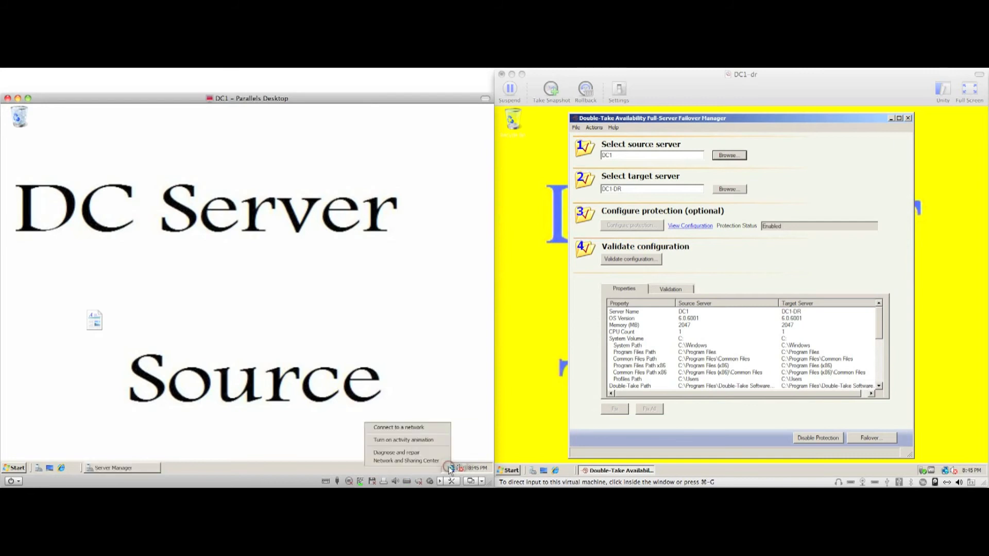
{"action": "left_click", "coordinate": [407, 460]}
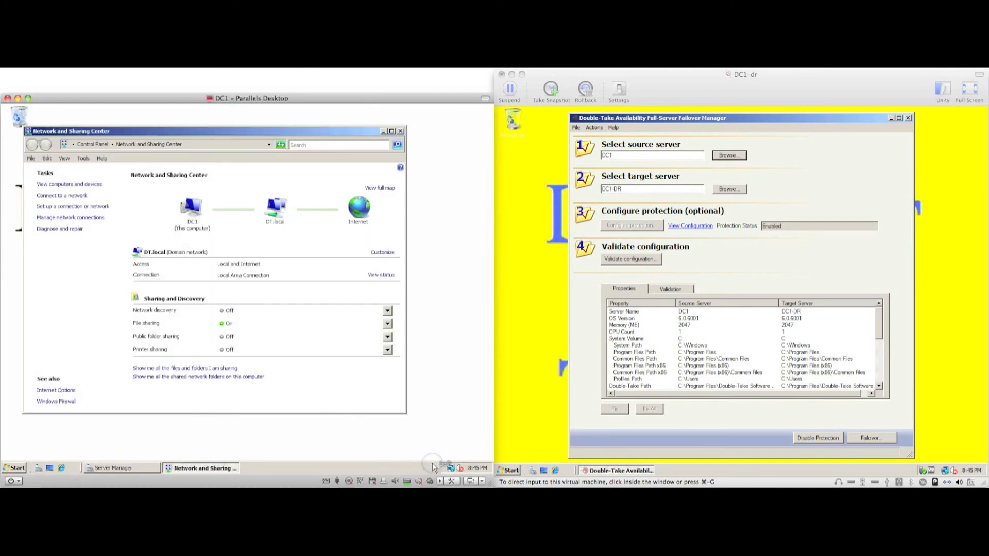
{"action": "mouse_move", "coordinate": [78, 236]}
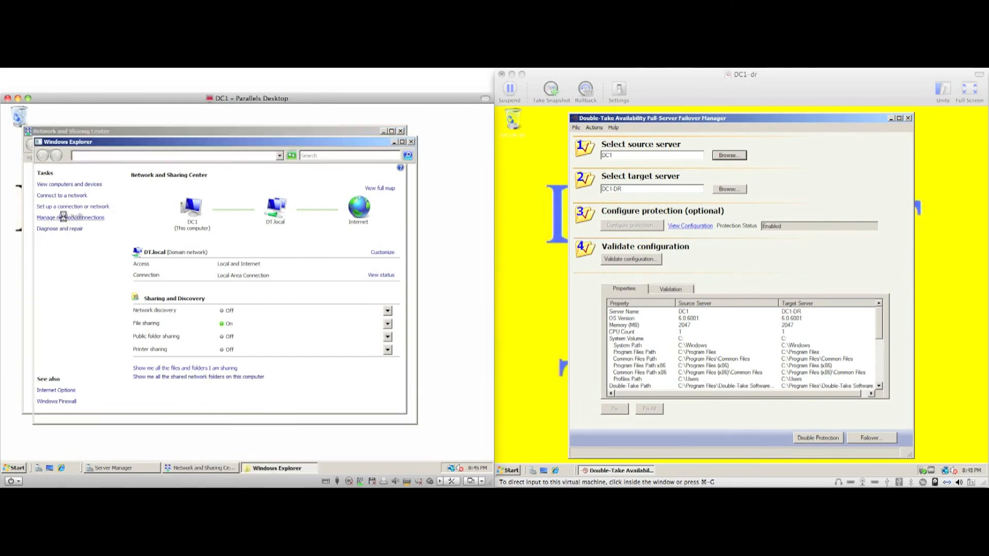
{"action": "right_click", "coordinate": [49, 222]}
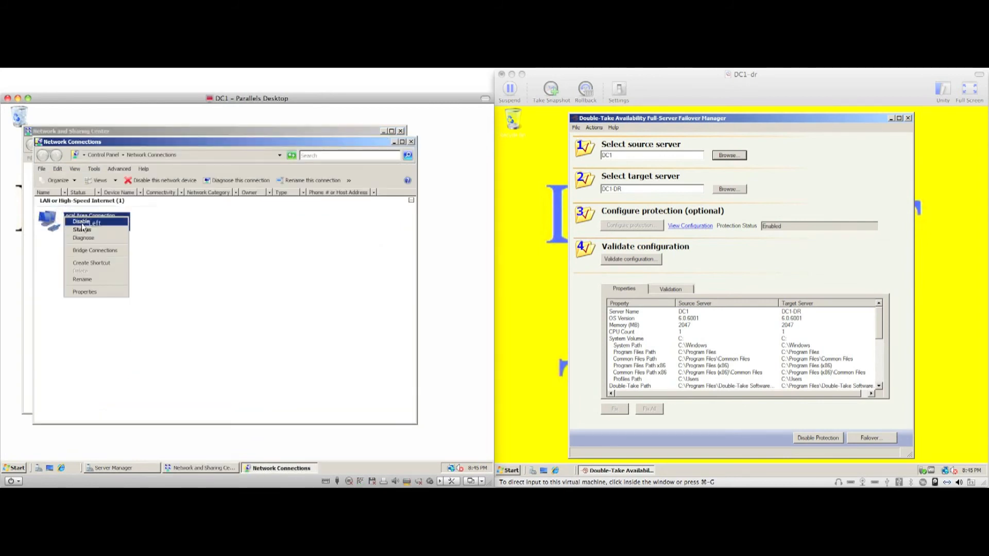
{"action": "left_click", "coordinate": [79, 222]}
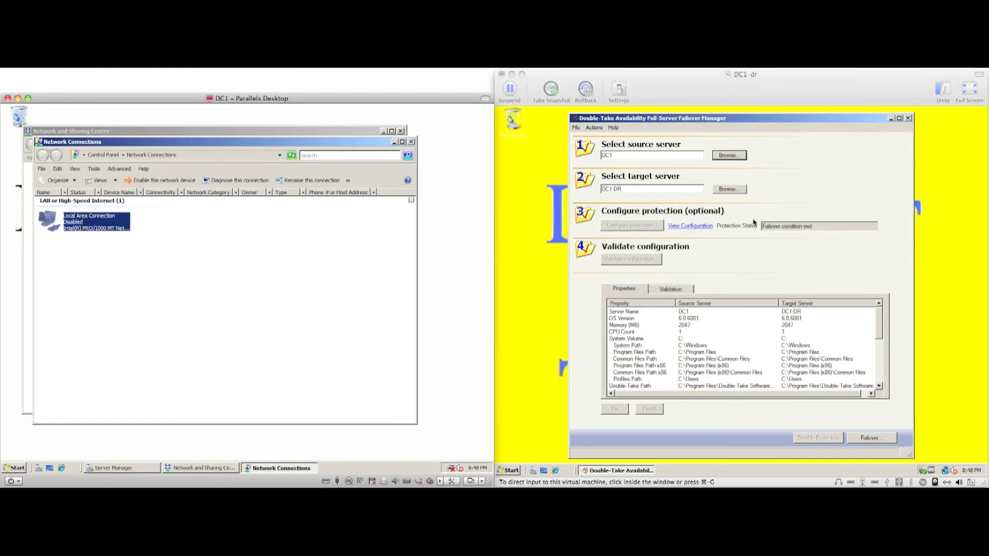
{"action": "mouse_move", "coordinate": [859, 396]}
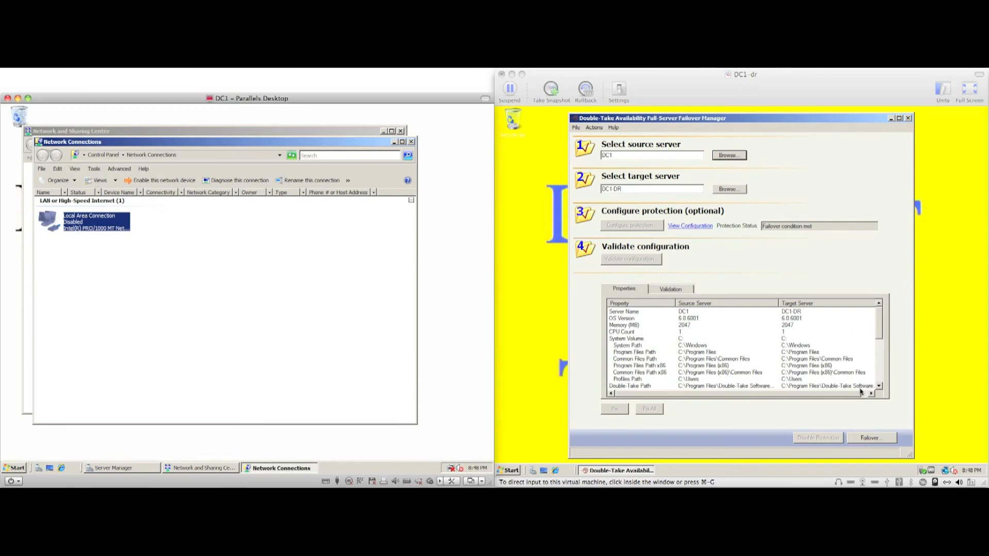
Fail DC1 over to DC1-DR using live data with Shutdown source server enabled
{"action": "left_click", "coordinate": [872, 438]}
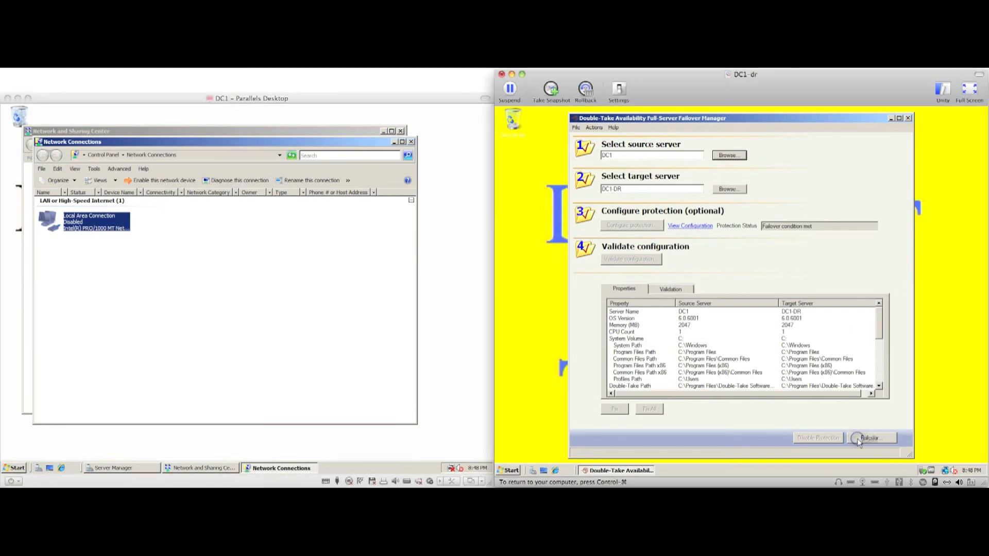
{"action": "left_click", "coordinate": [871, 438]}
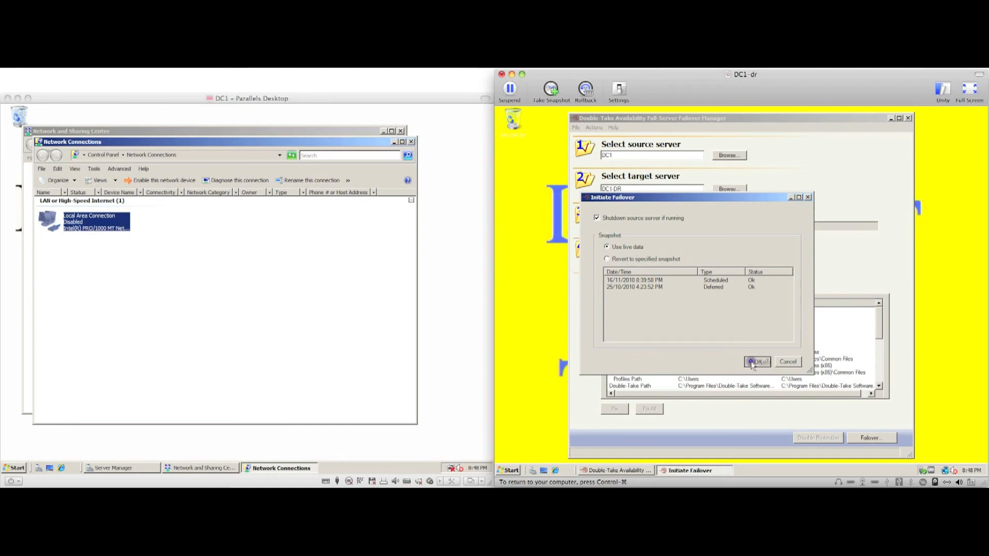
{"action": "left_click", "coordinate": [757, 362]}
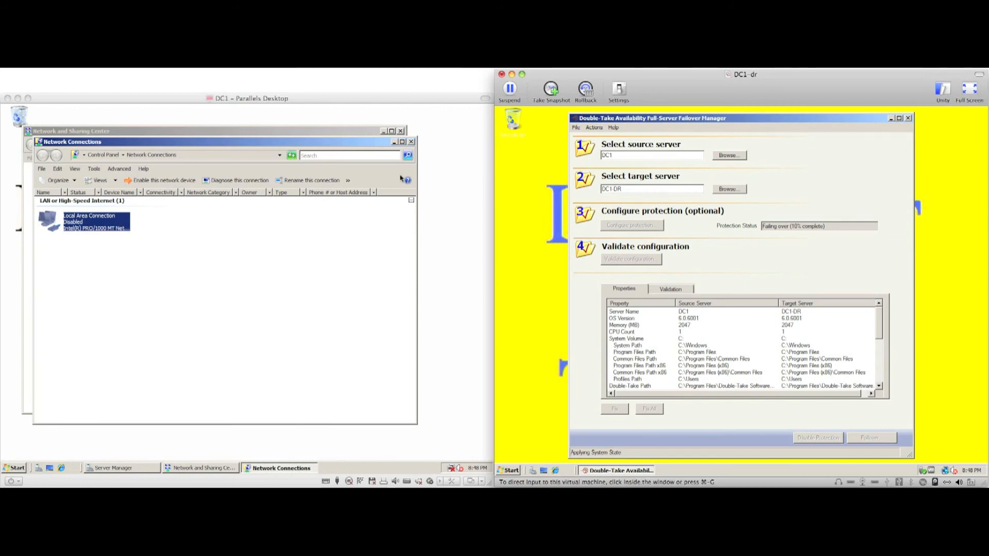
Wait for the failover to finish as DC1-DR reboots to the Windows logon screen
{"action": "left_click", "coordinate": [411, 130]}
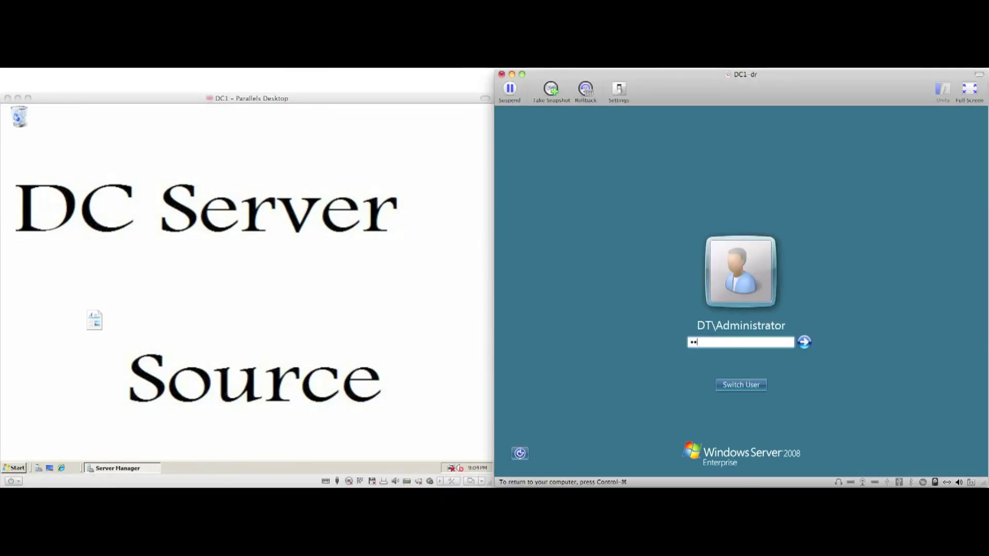
Log on to DC1-DR as DT\Administrator and launch regedit to check NSI Software\My Key
{"action": "left_click", "coordinate": [804, 342]}
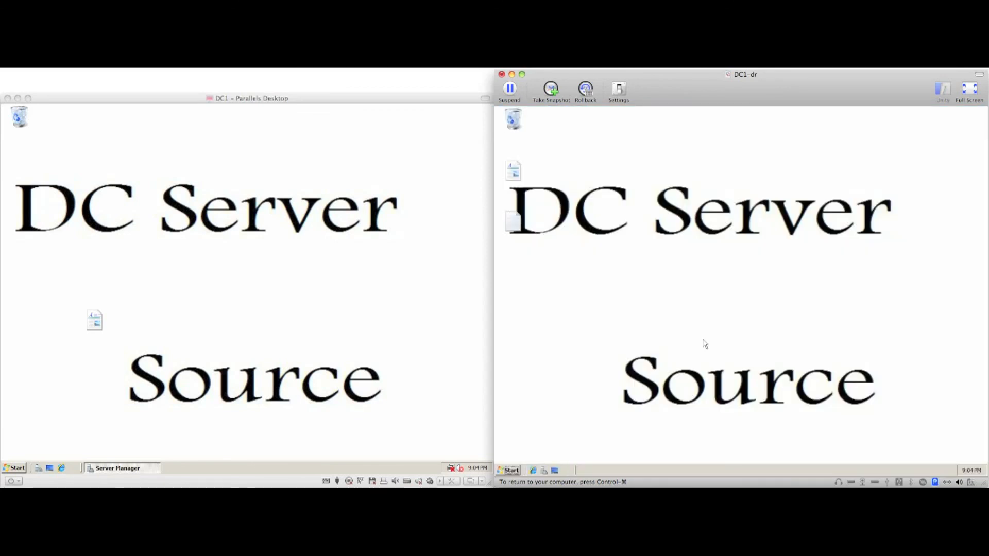
{"action": "left_click", "coordinate": [508, 470]}
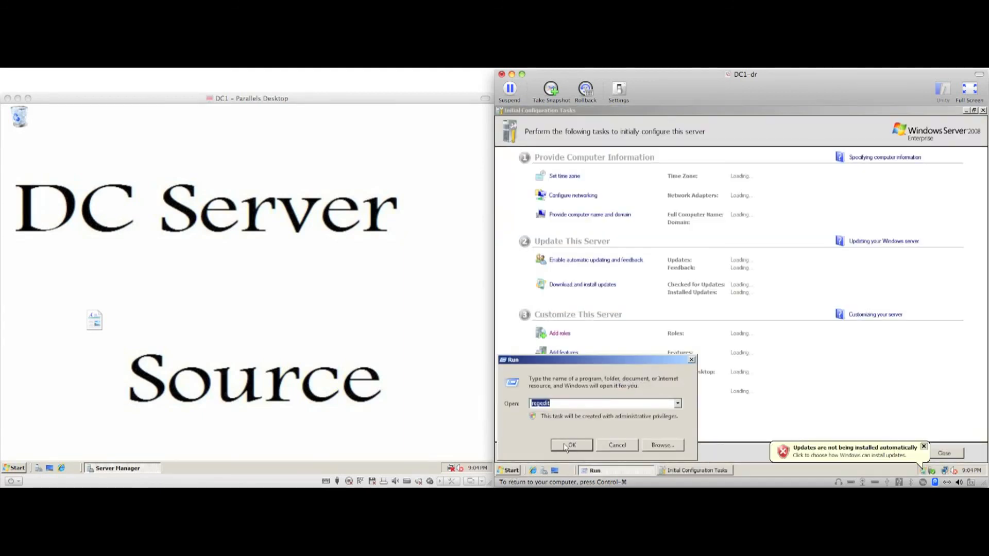
{"action": "left_click", "coordinate": [571, 445]}
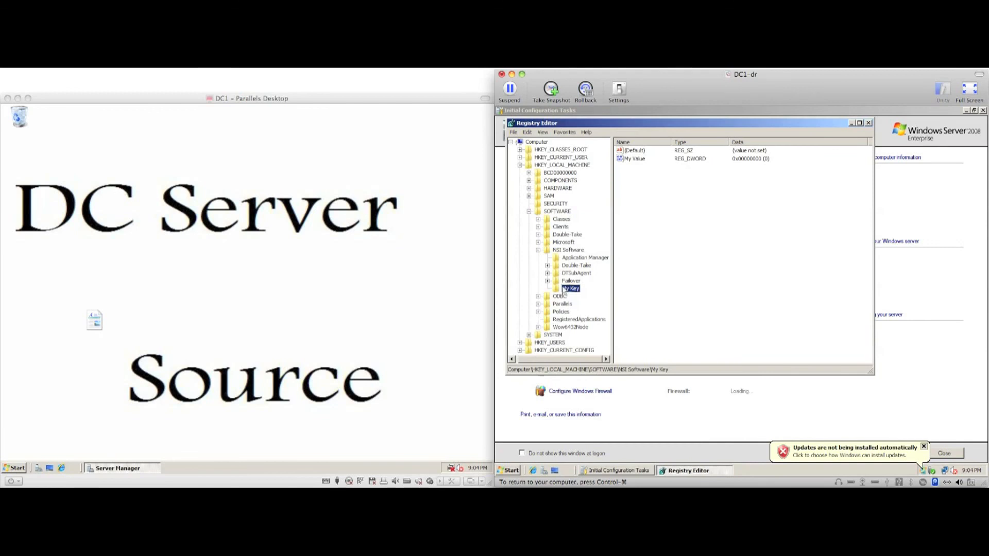